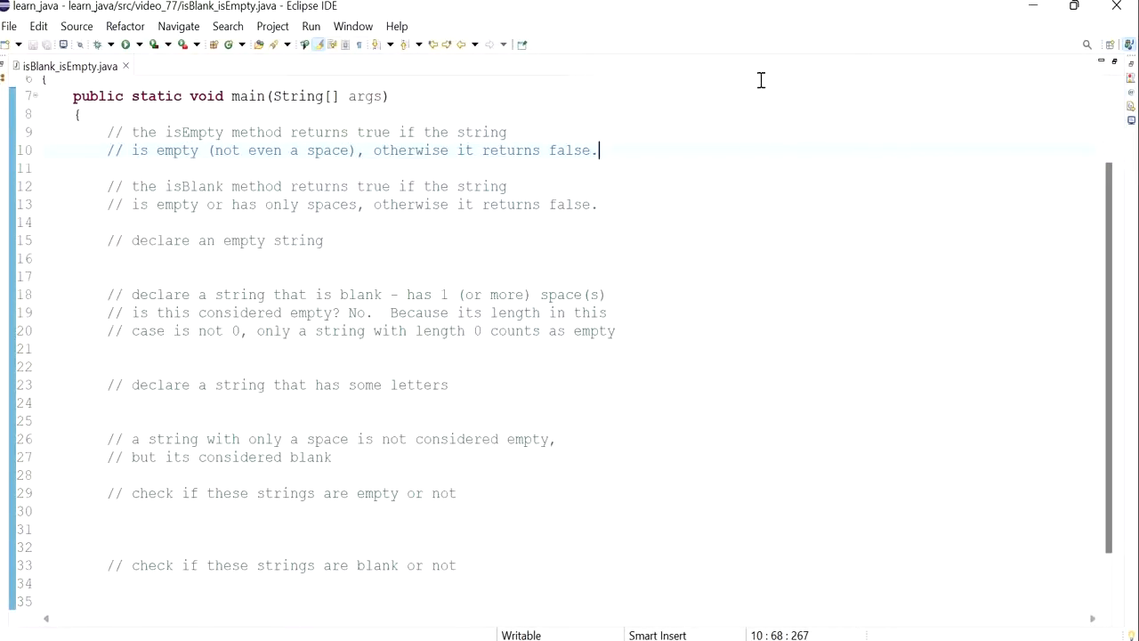
Highlight parts of the isEmpty() and isBlank() explanatory comments while reviewing them.
{"action": "scroll", "scroll_direction": "up", "scroll_amount": 3}
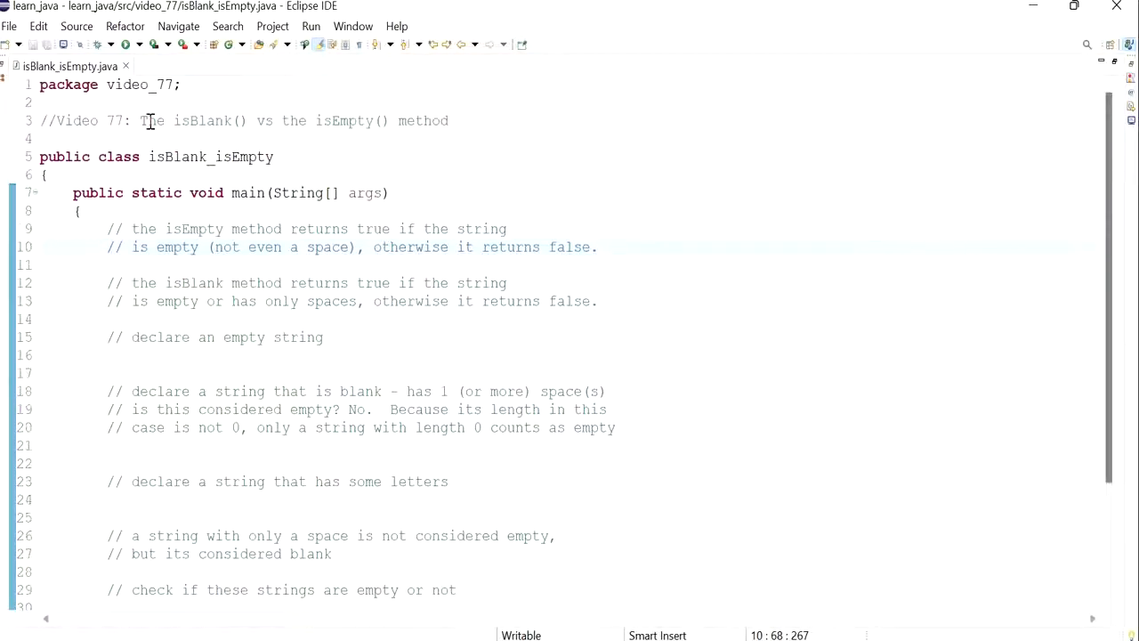
{"action": "left_click_drag", "start_coordinate": [139, 121], "coordinate": [281, 121]}
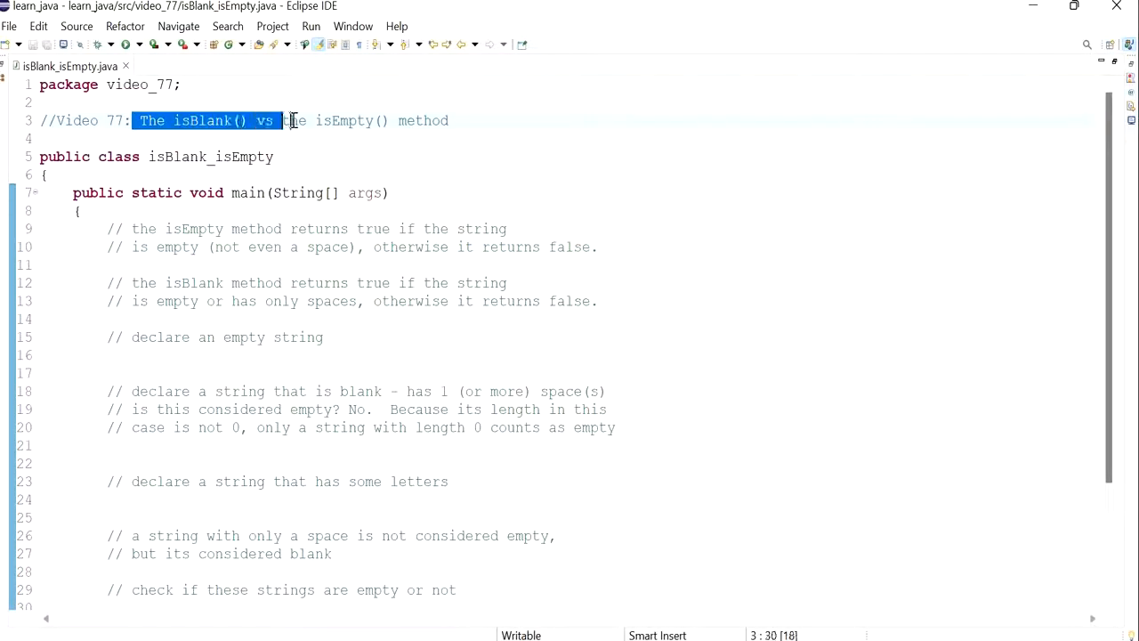
{"action": "left_click_drag", "start_coordinate": [279, 121], "coordinate": [449, 121]}
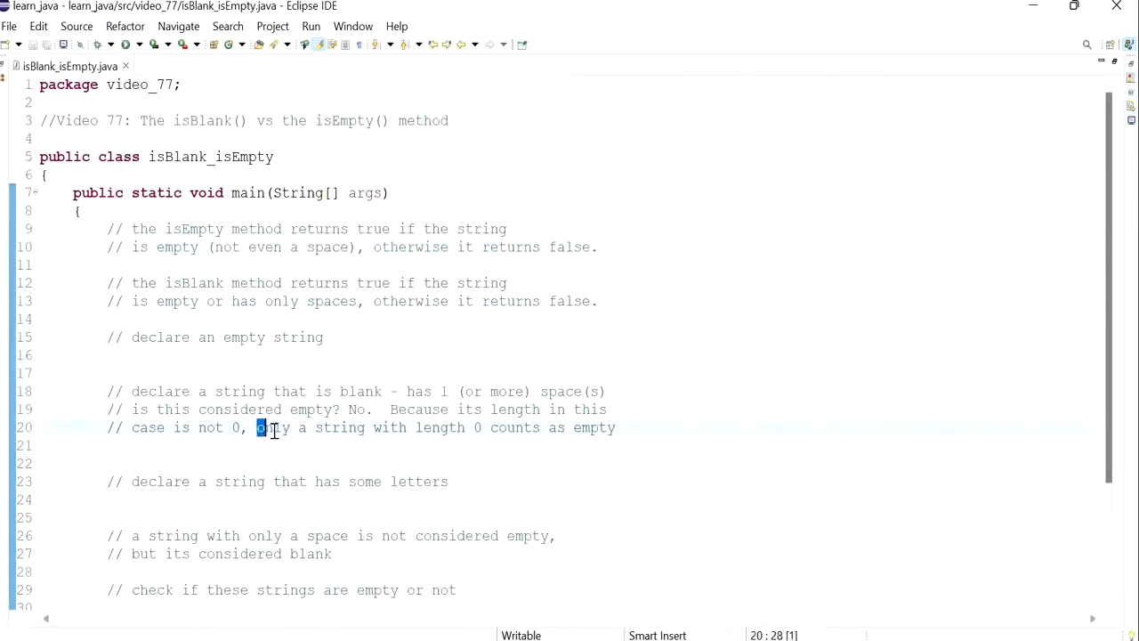
{"action": "left_click_drag", "start_coordinate": [258, 427], "coordinate": [615, 427]}
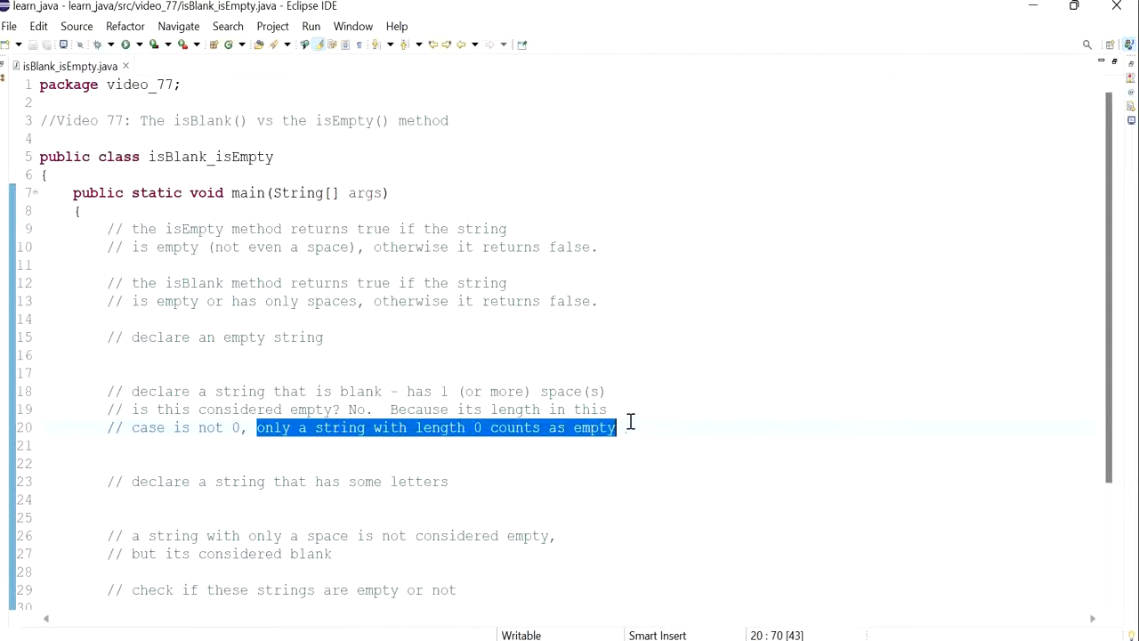
{"action": "mouse_move", "coordinate": [302, 249]}
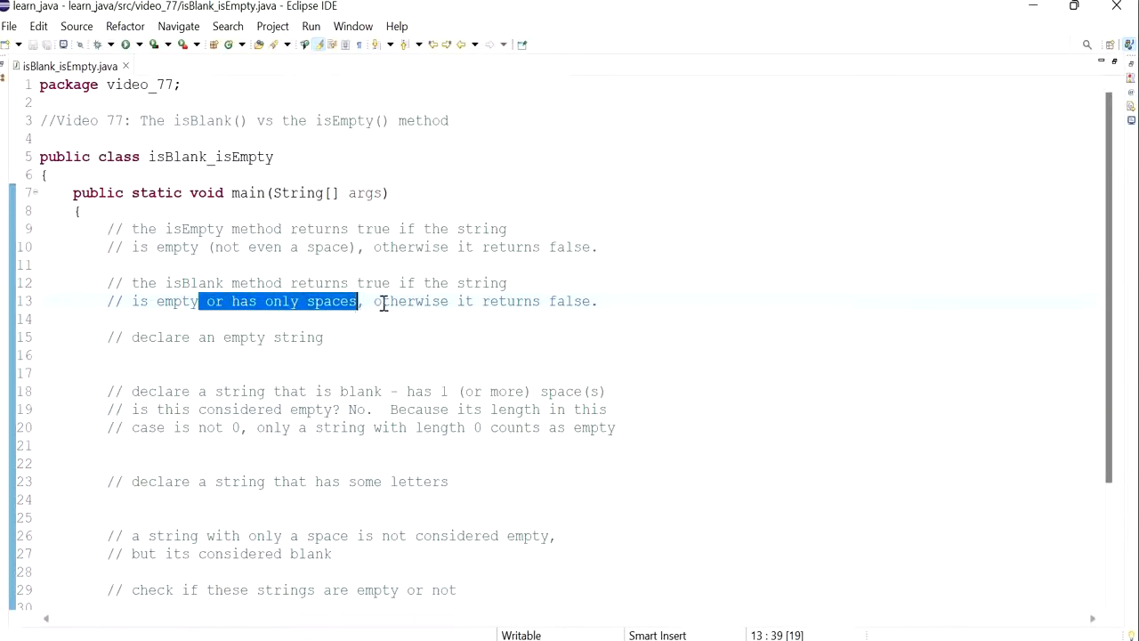
{"action": "left_click_drag", "start_coordinate": [374, 301], "coordinate": [598, 301]}
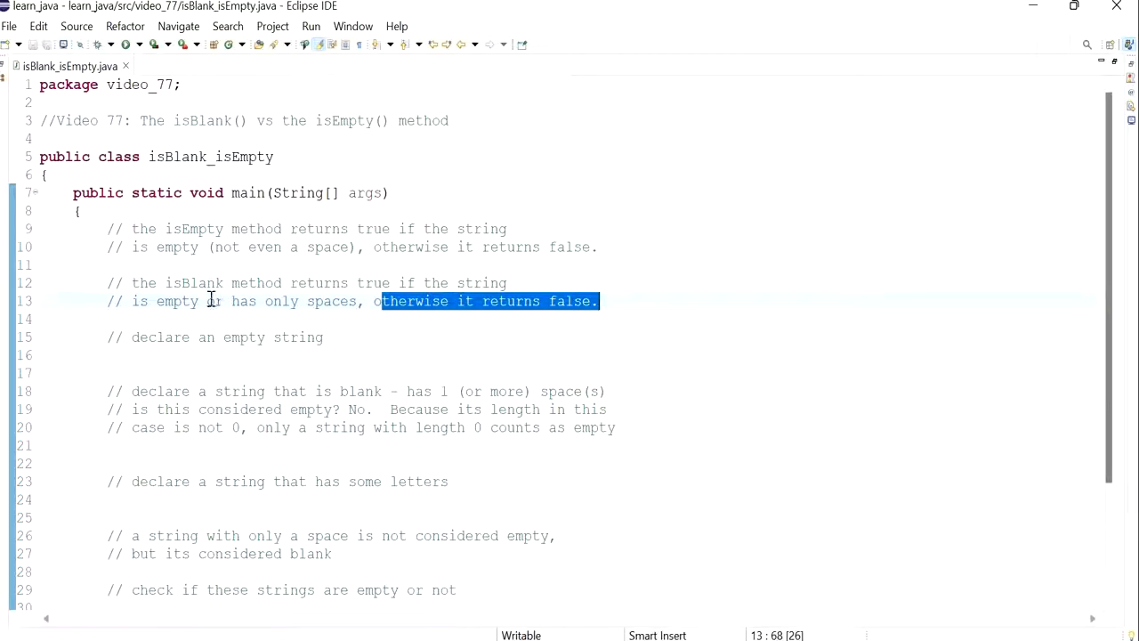
{"action": "double_click", "coordinate": [187, 228]}
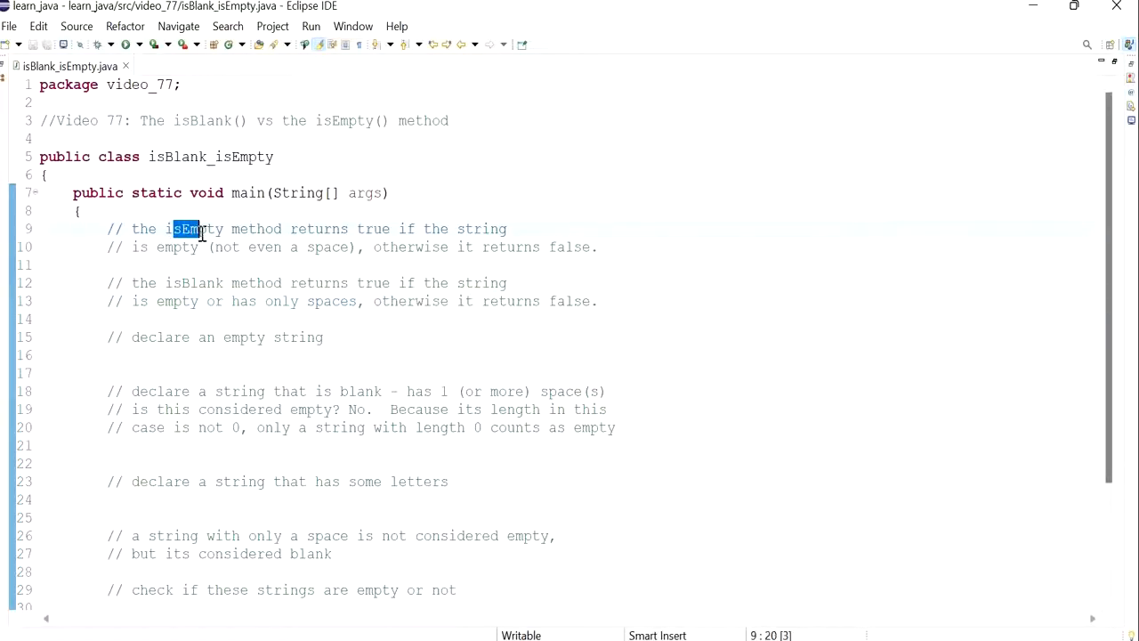
{"action": "left_click_drag", "start_coordinate": [214, 246], "coordinate": [106, 264]}
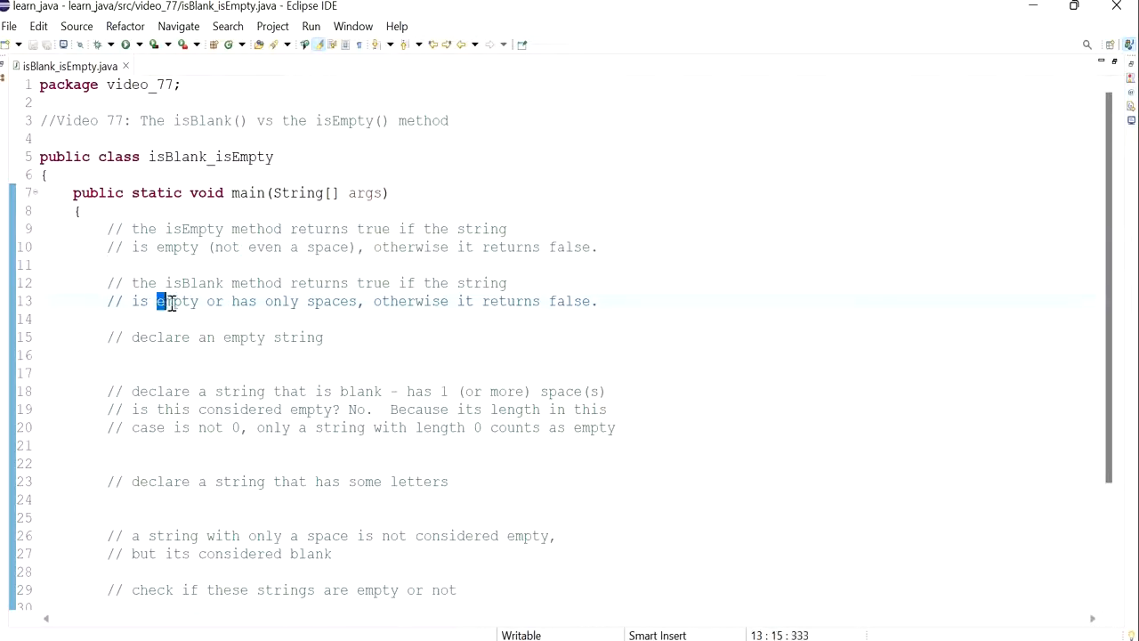
{"action": "double_click", "coordinate": [176, 301]}
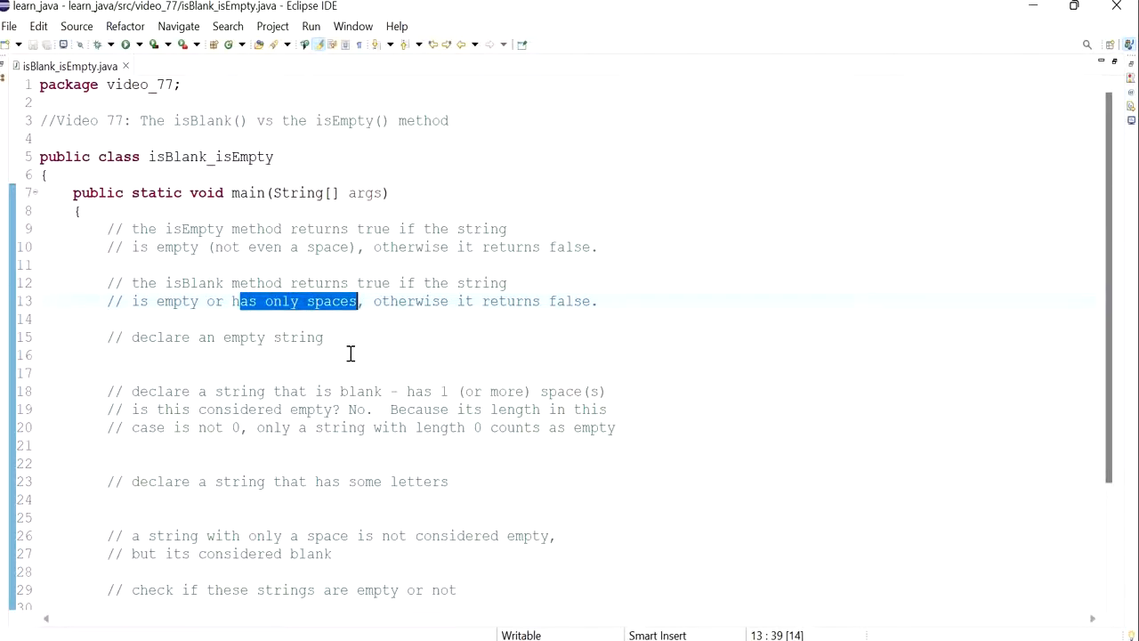
{"action": "double_click", "coordinate": [196, 283]}
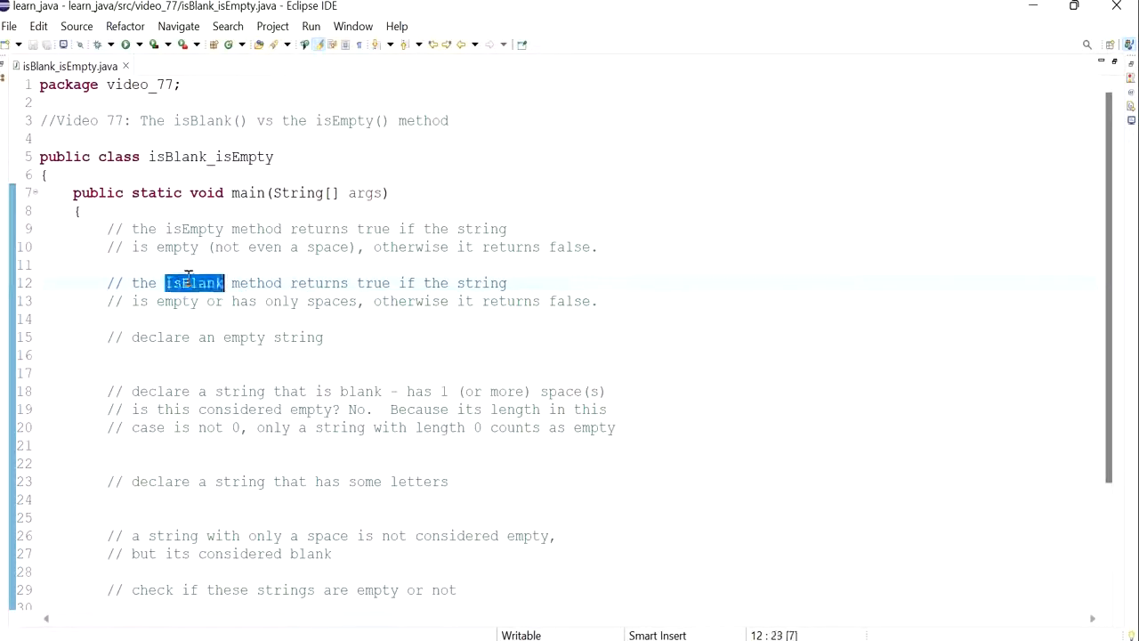
{"action": "double_click", "coordinate": [331, 301]}
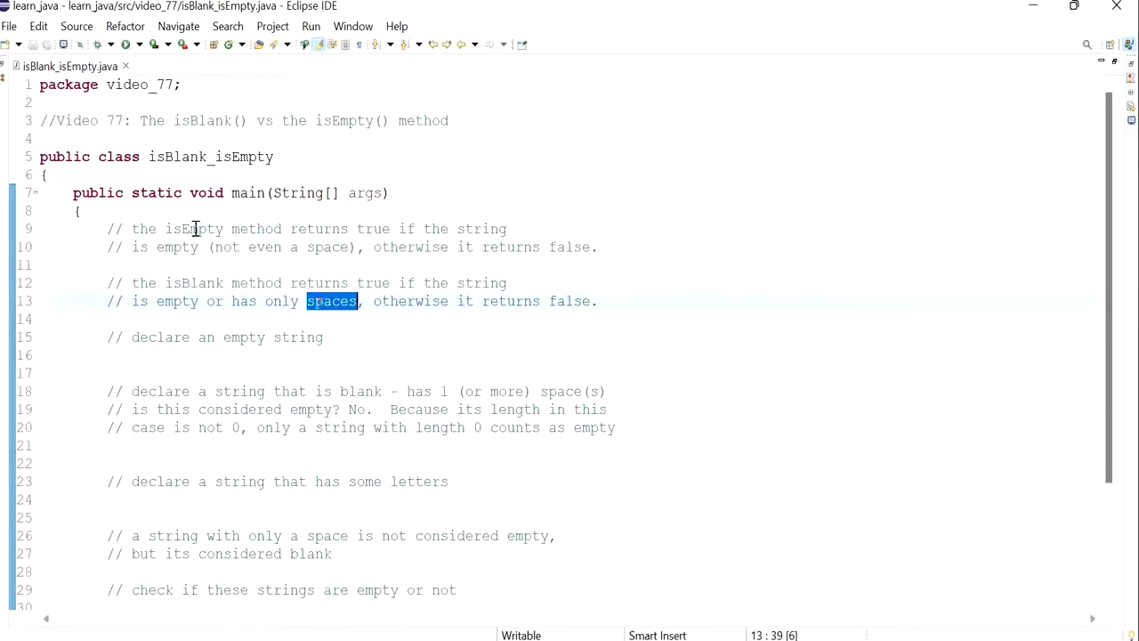
{"action": "double_click", "coordinate": [192, 228]}
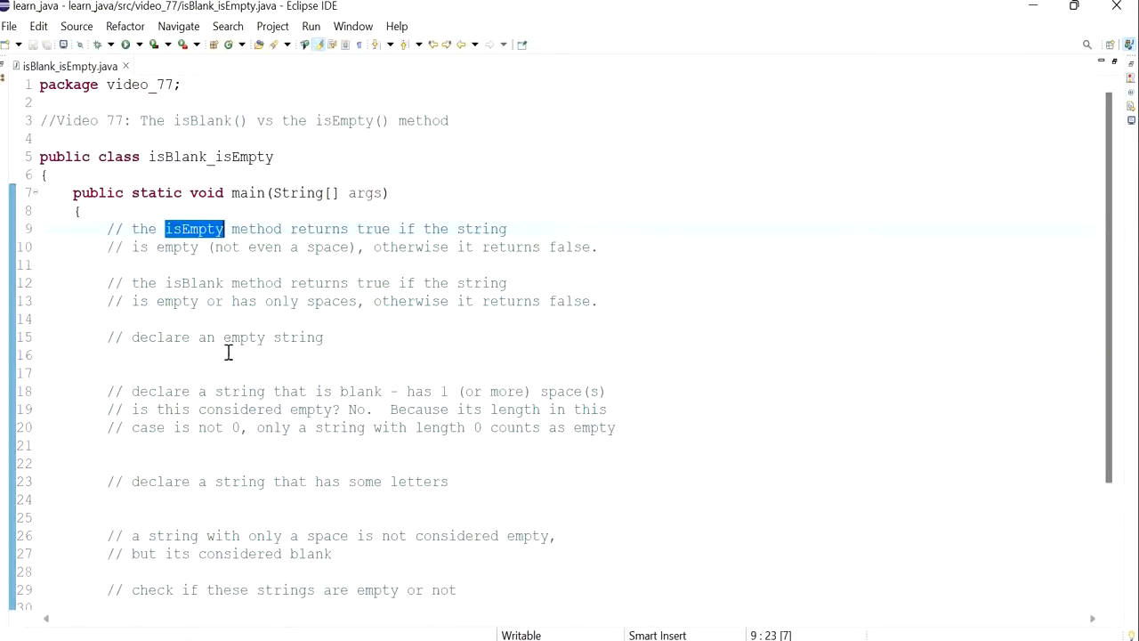
Write String aString_1 = ""; on the line below the empty-string comment.
{"action": "left_click", "coordinate": [258, 356]}
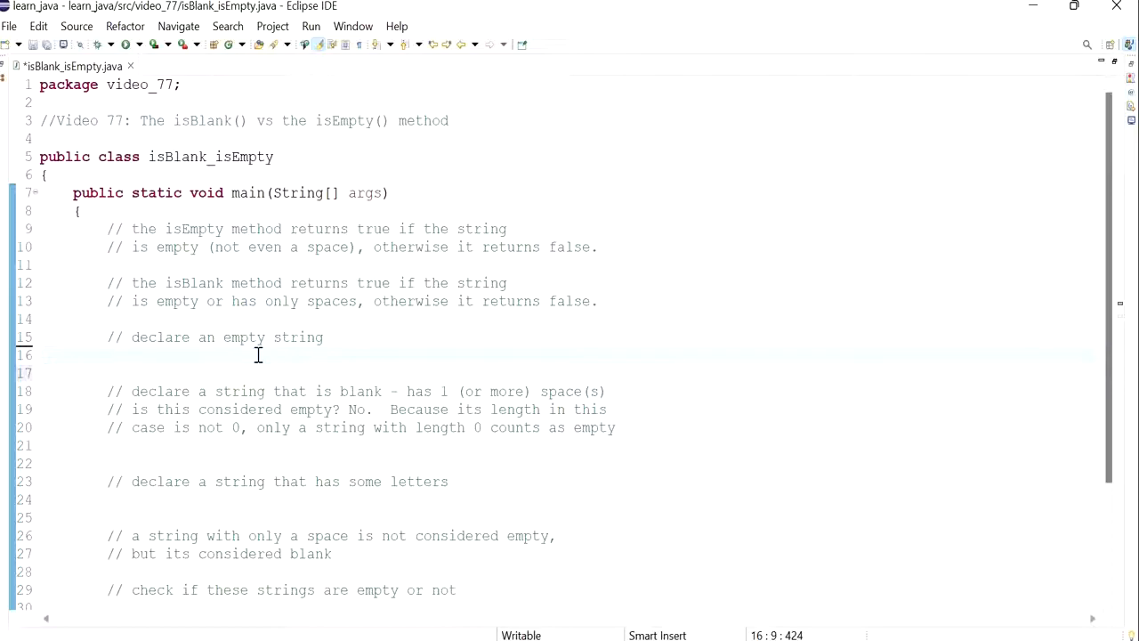
{"action": "type", "text": "String a"}
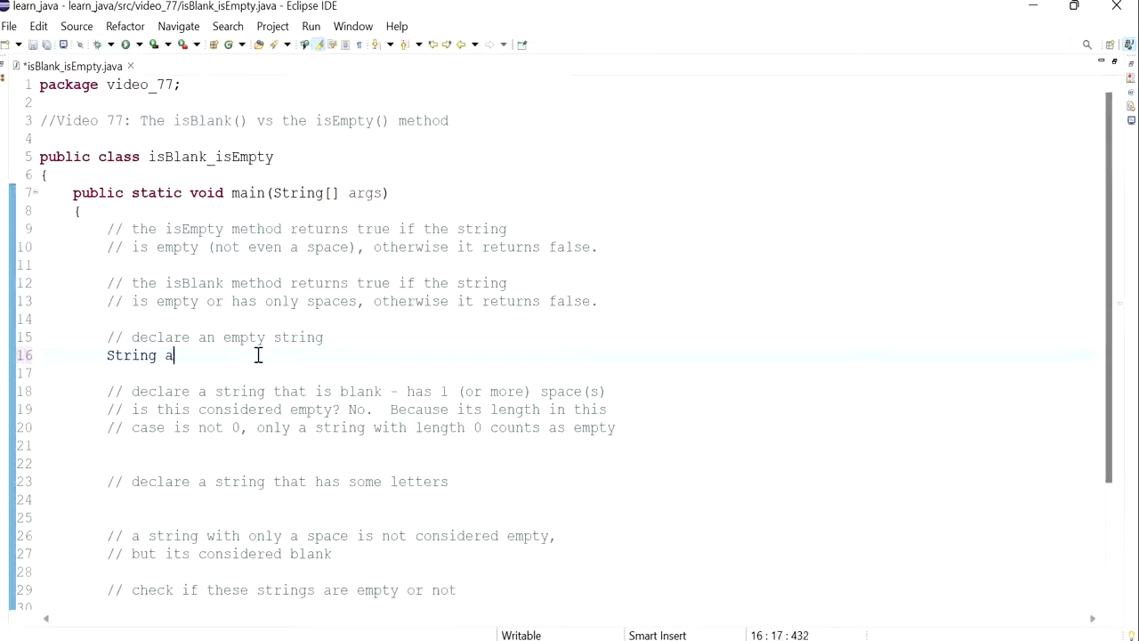
{"action": "type", "text": "_string"}
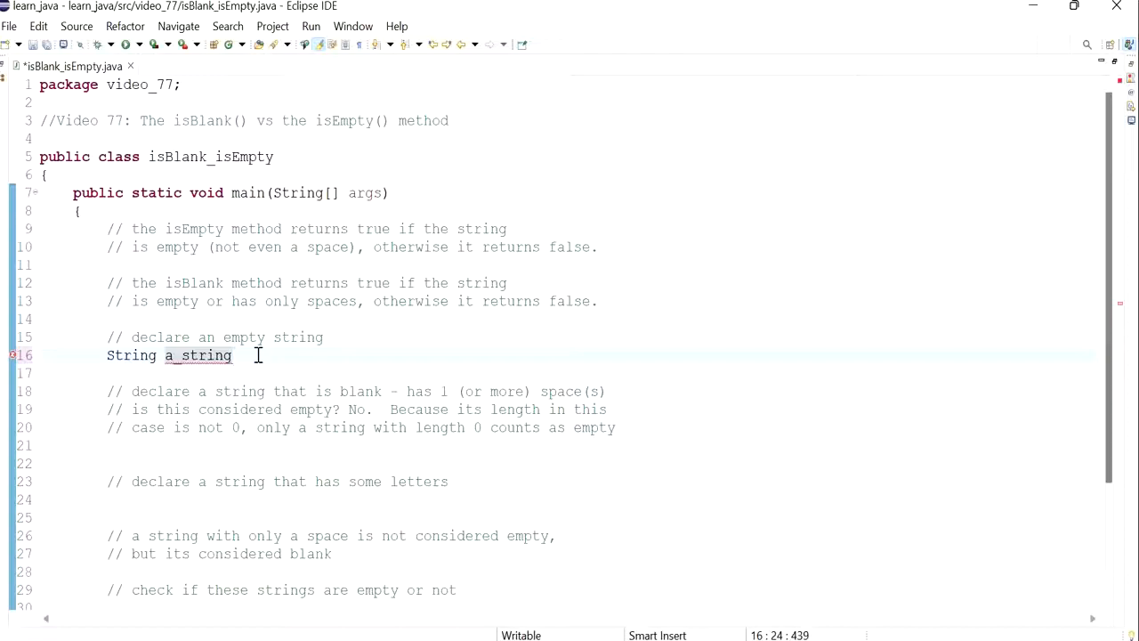
{"action": "type", "text": "aSta"}
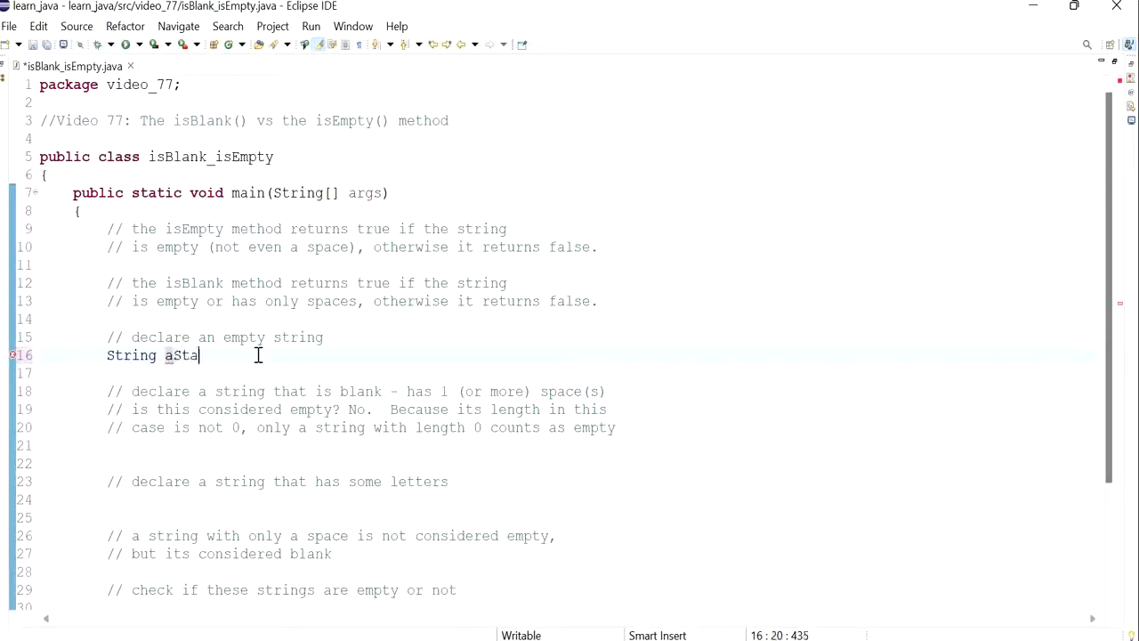
{"action": "type", "text": "ring"}
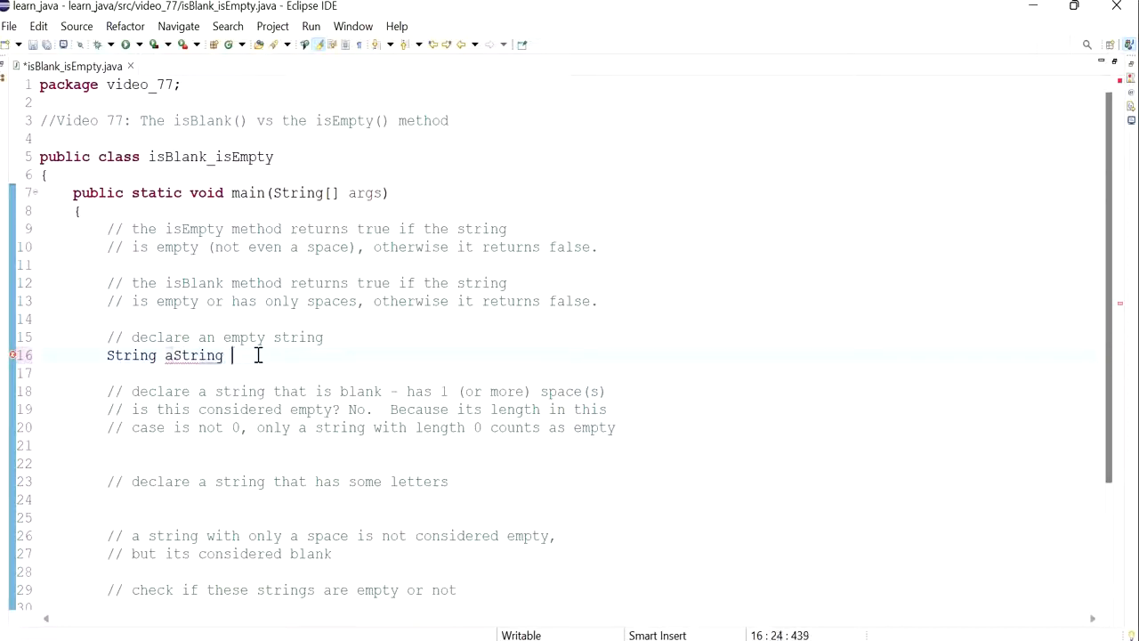
{"action": "type", "text": "_1"}
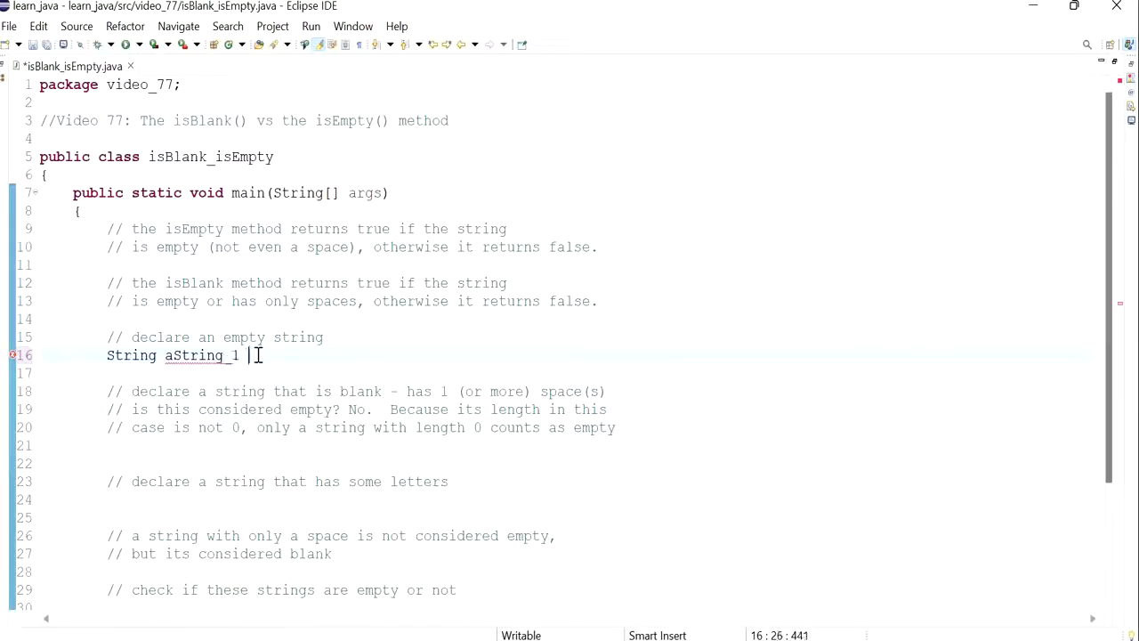
{"action": "type", "text": "="}
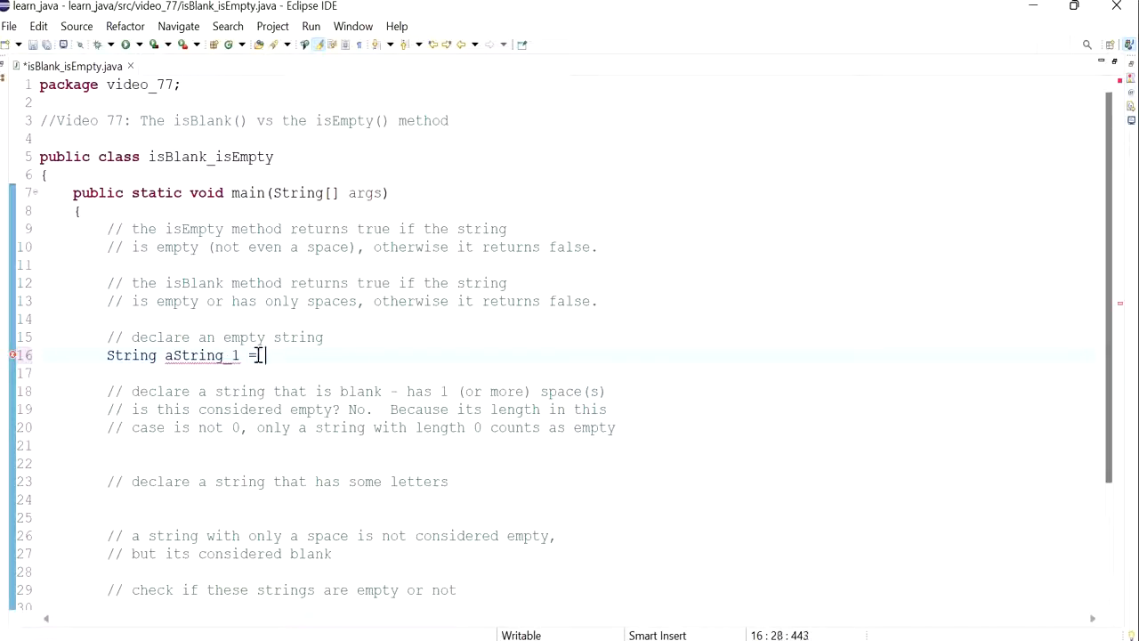
{"action": "type", "text": "\"\";"}
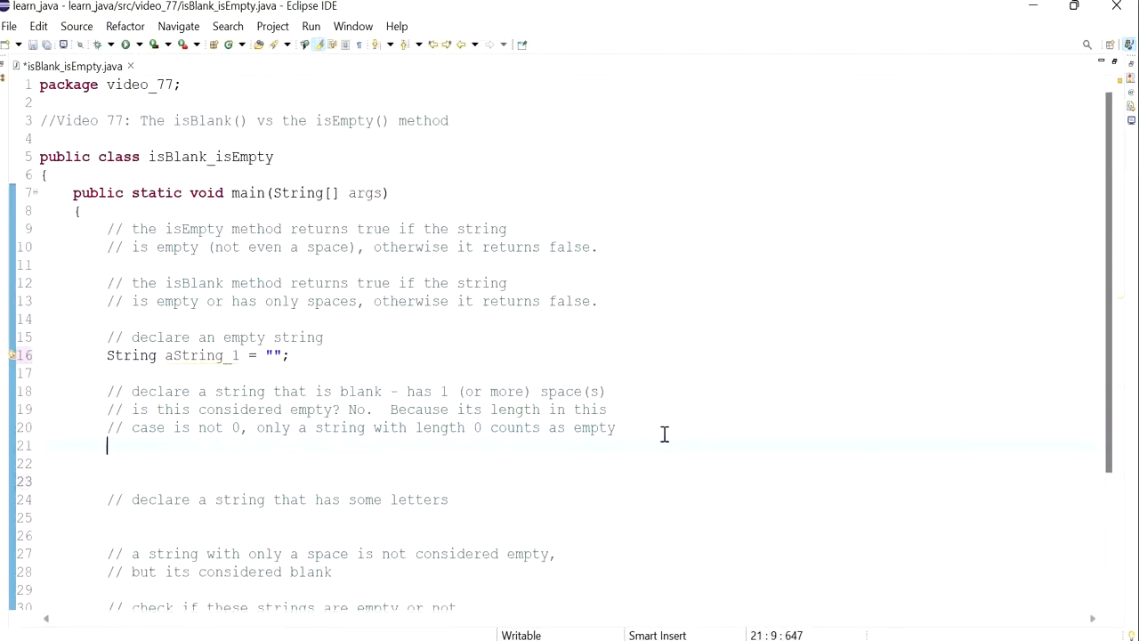
{"action": "mouse_move", "coordinate": [488, 446]}
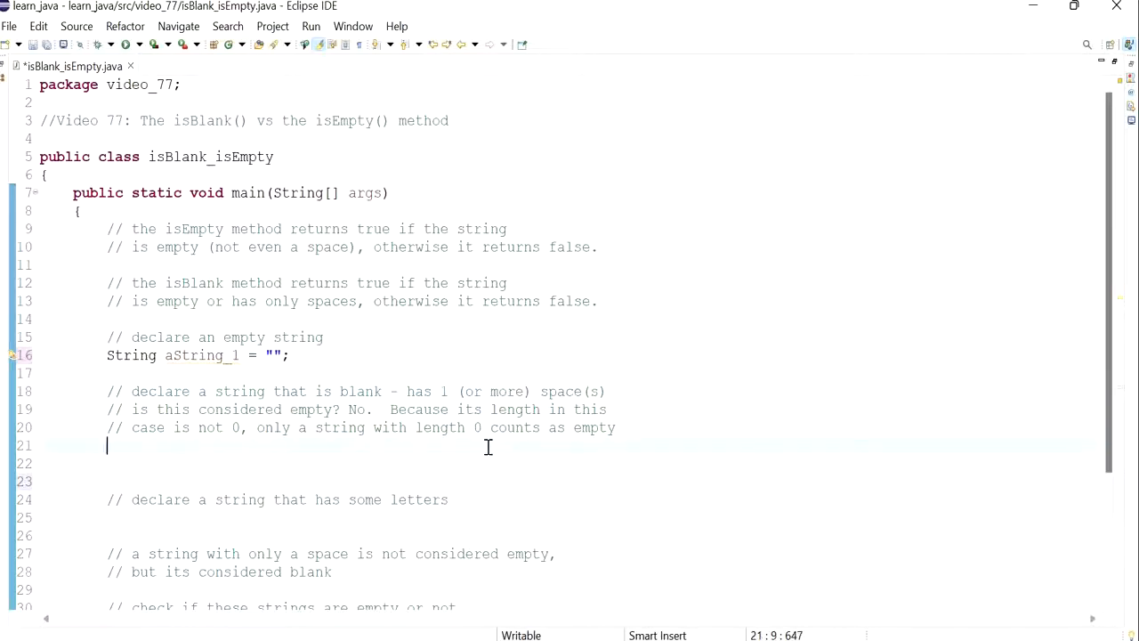
Write String aString_2 = " "; holding a single space under the blank-string comment.
{"action": "type", "text": "String"}
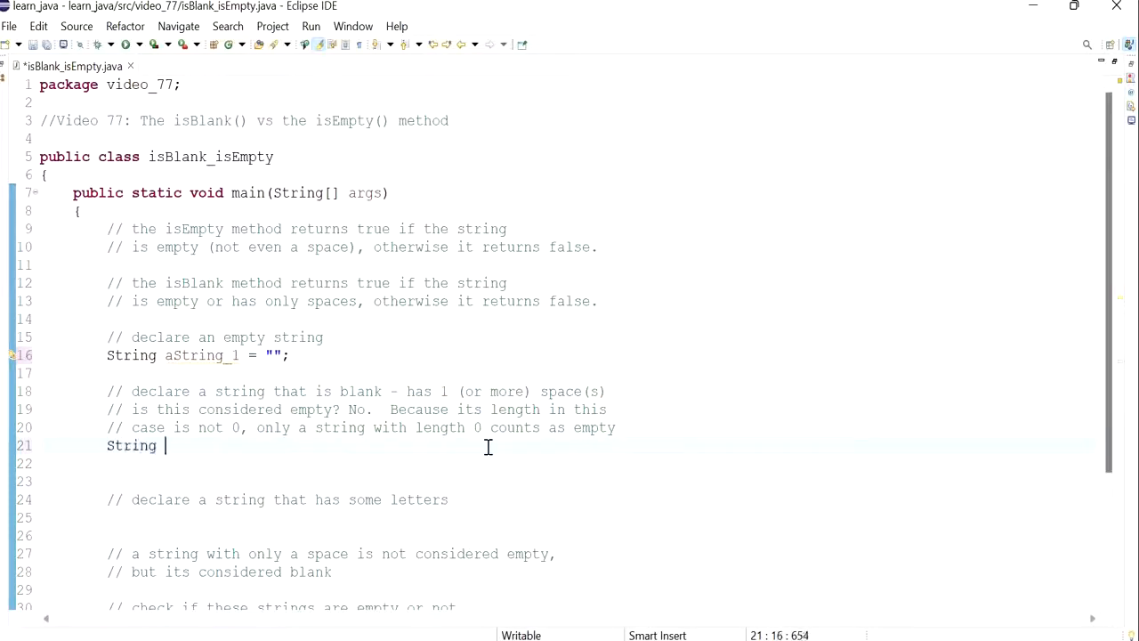
{"action": "type", "text": "aString"}
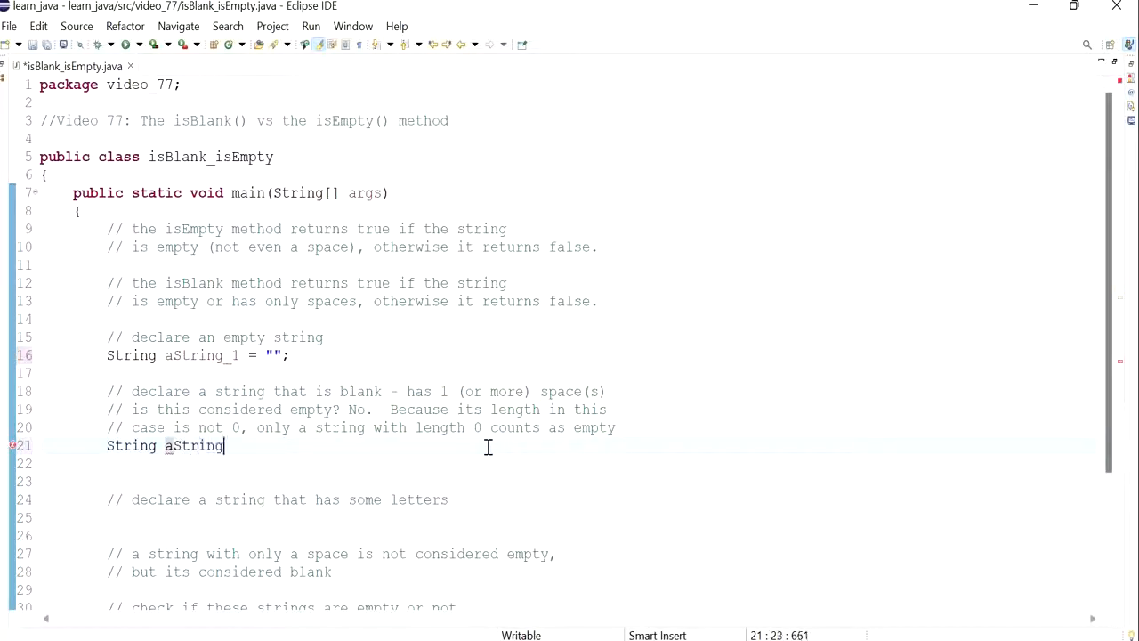
{"action": "type", "text": "_2 = \""}
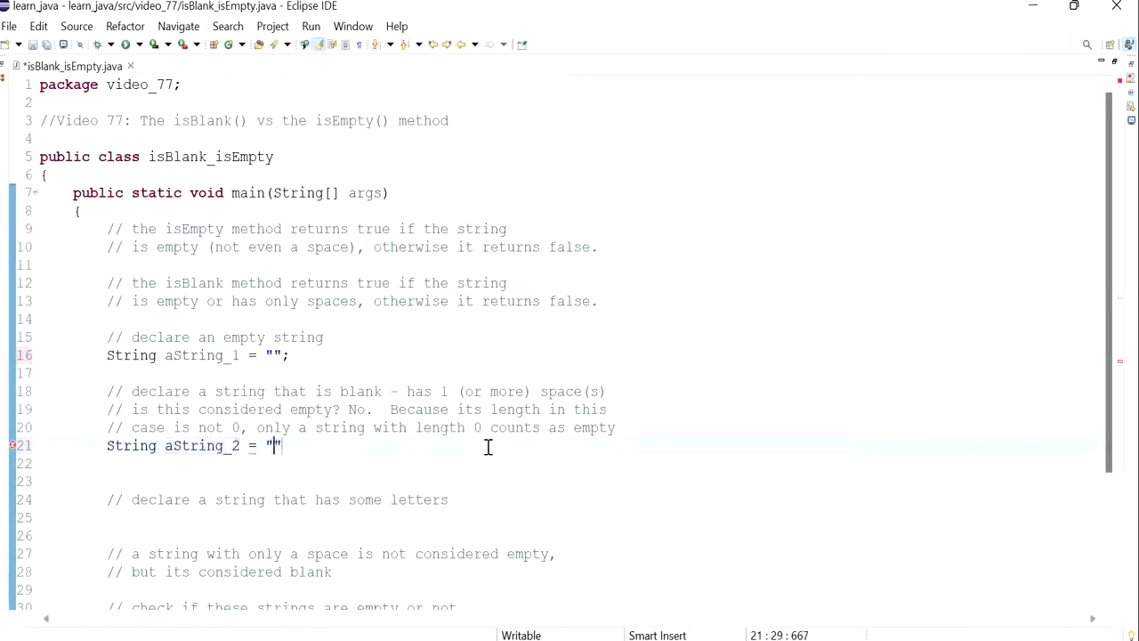
{"action": "type", "text": ";"}
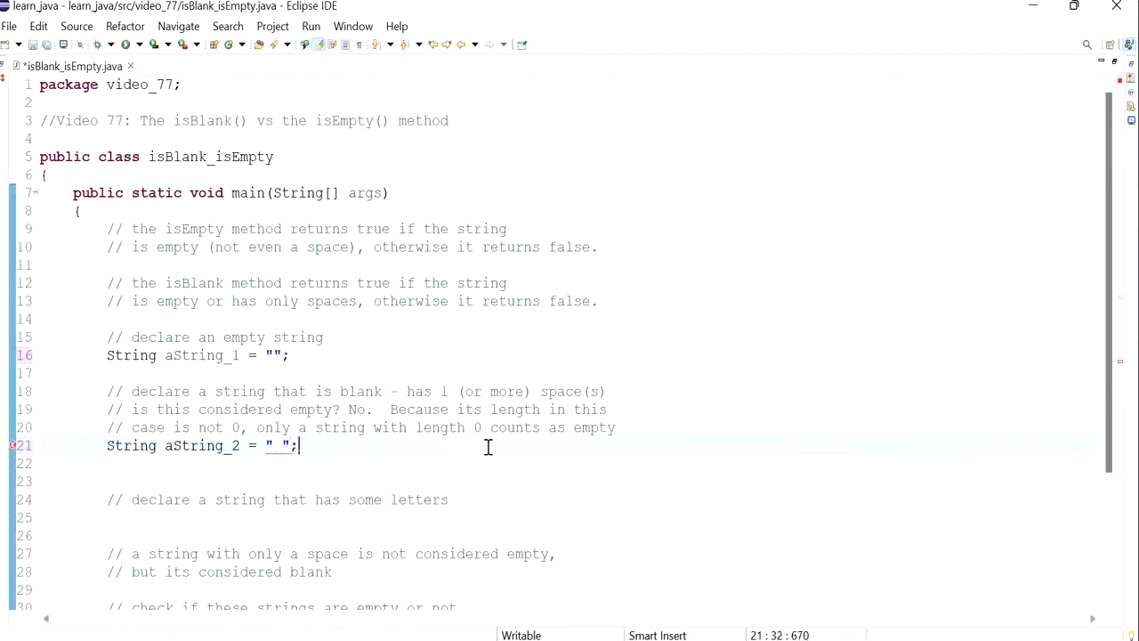
{"action": "left_click", "coordinate": [221, 445]}
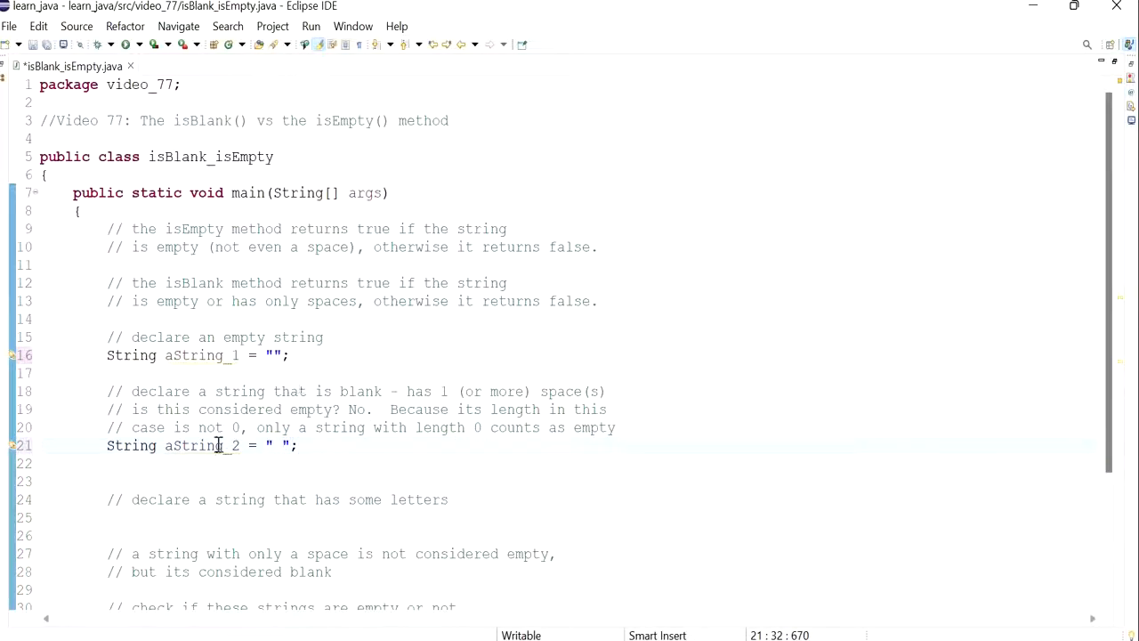
{"action": "left_click_drag", "start_coordinate": [131, 407], "coordinate": [346, 407]}
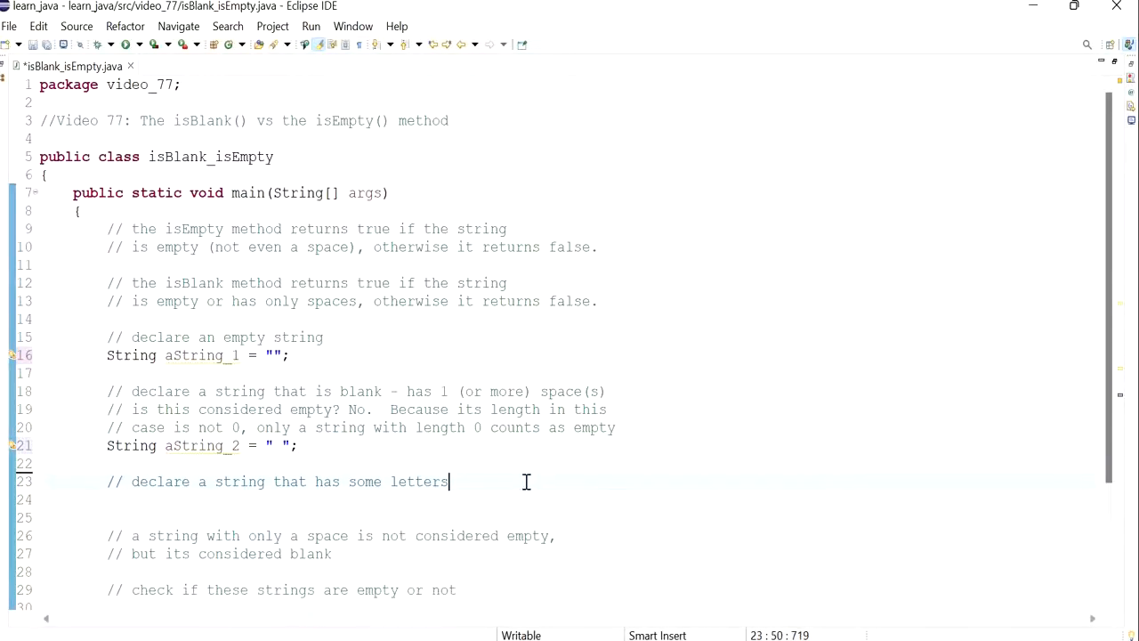
Write String aString_3 = "Test"; under the comment about strings with letters.
{"action": "type", "text": "S"}
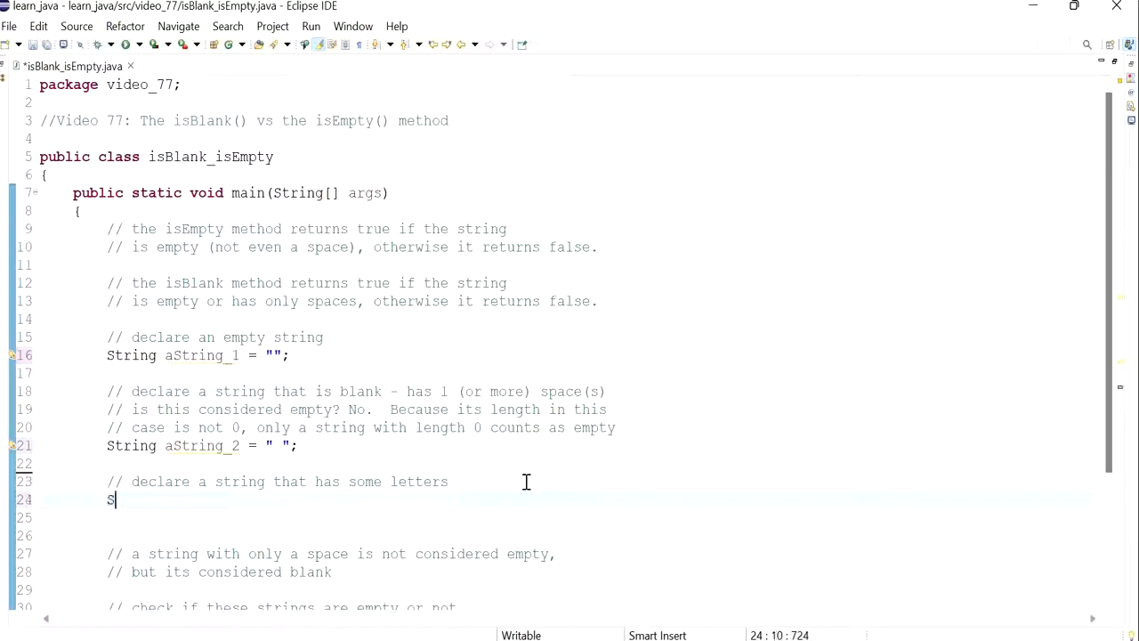
{"action": "type", "text": "tring aSr"}
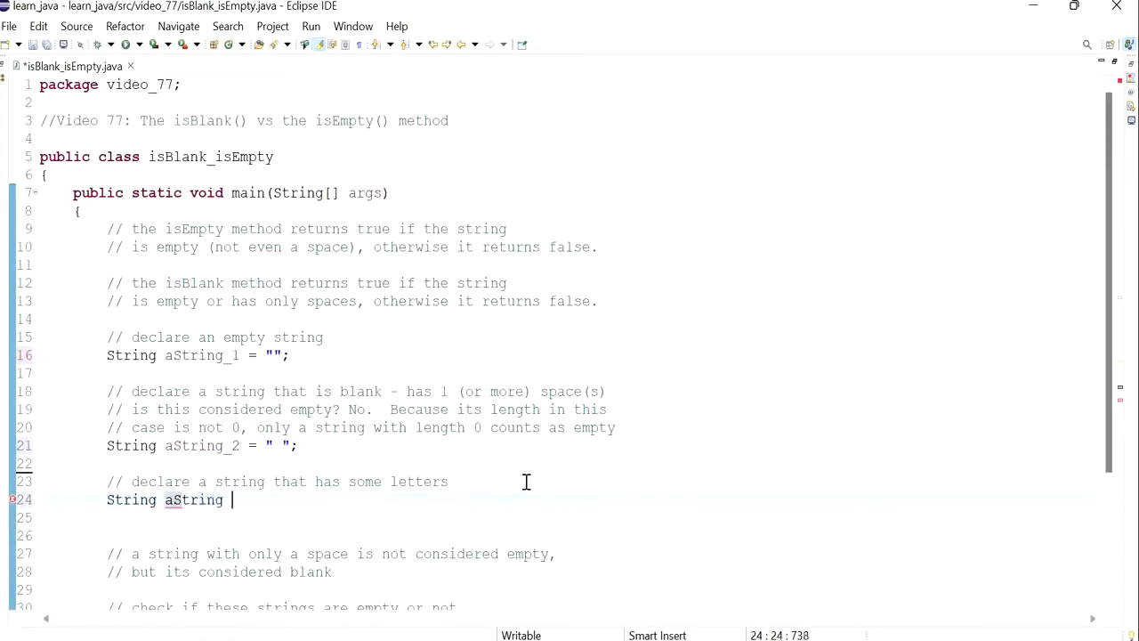
{"action": "type", "text": "_3 ="}
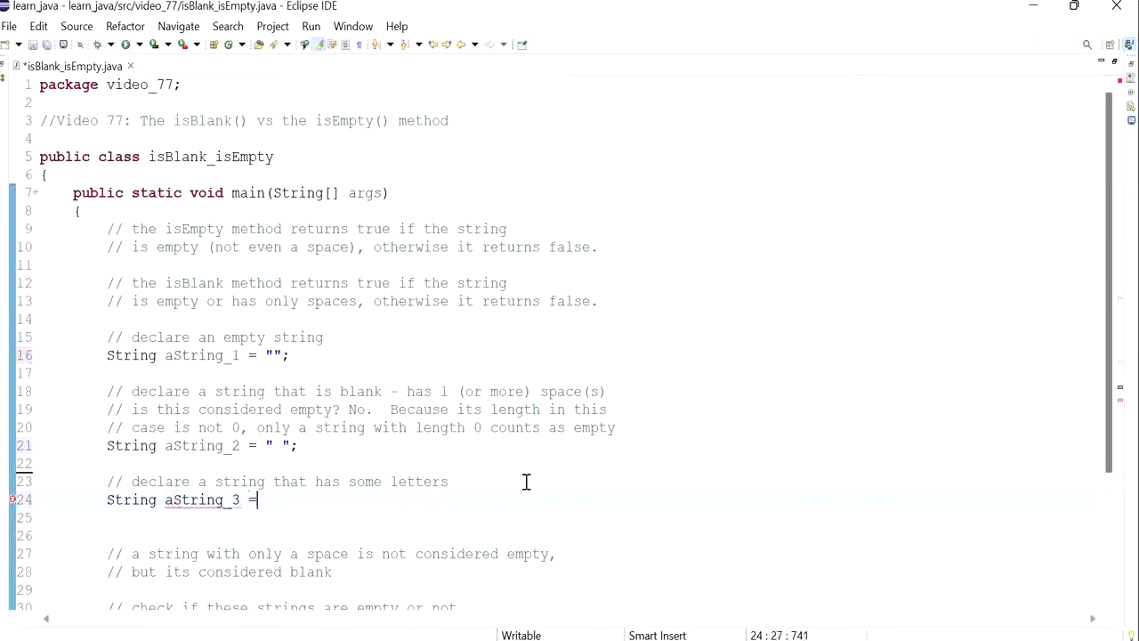
{"action": "type", "text": "\"Test\""}
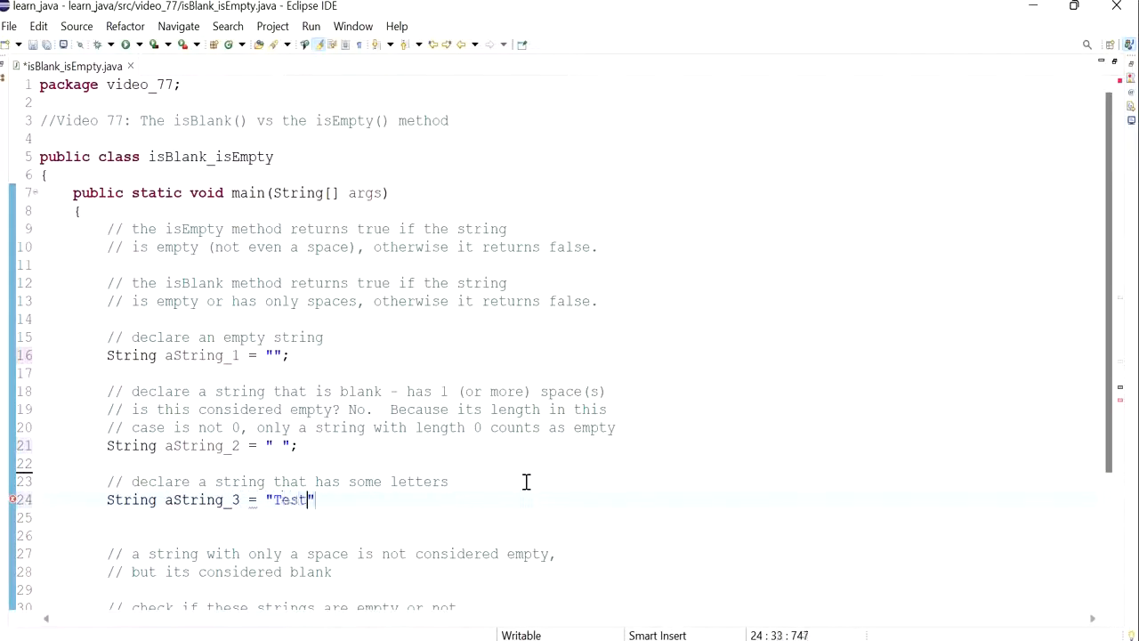
{"action": "type", "text": ";"}
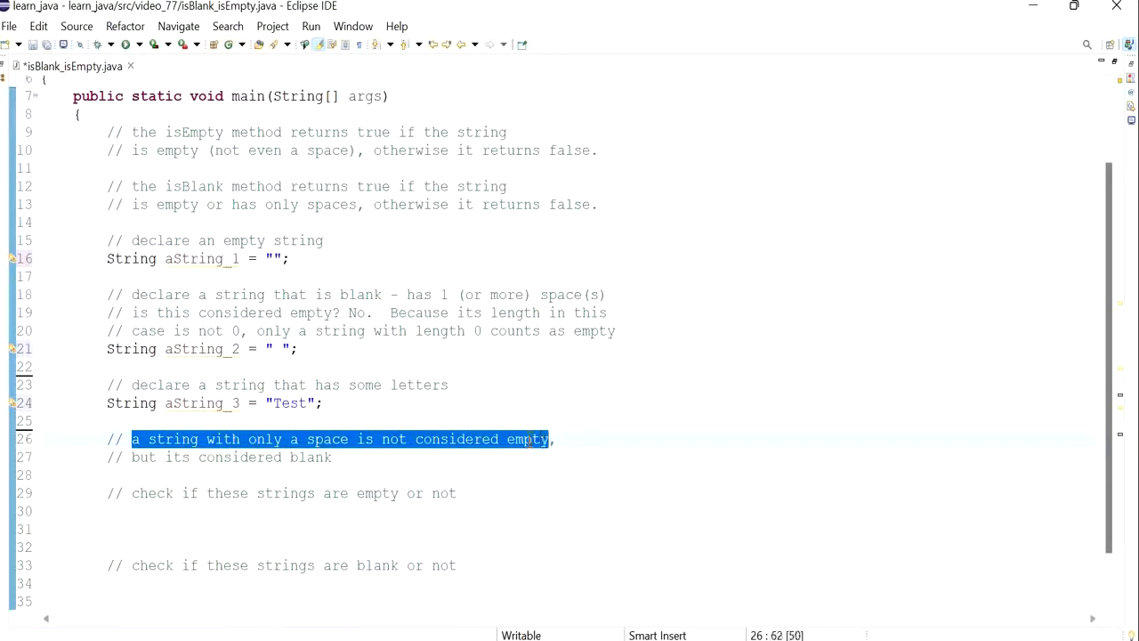
{"action": "left_click", "coordinate": [335, 455]}
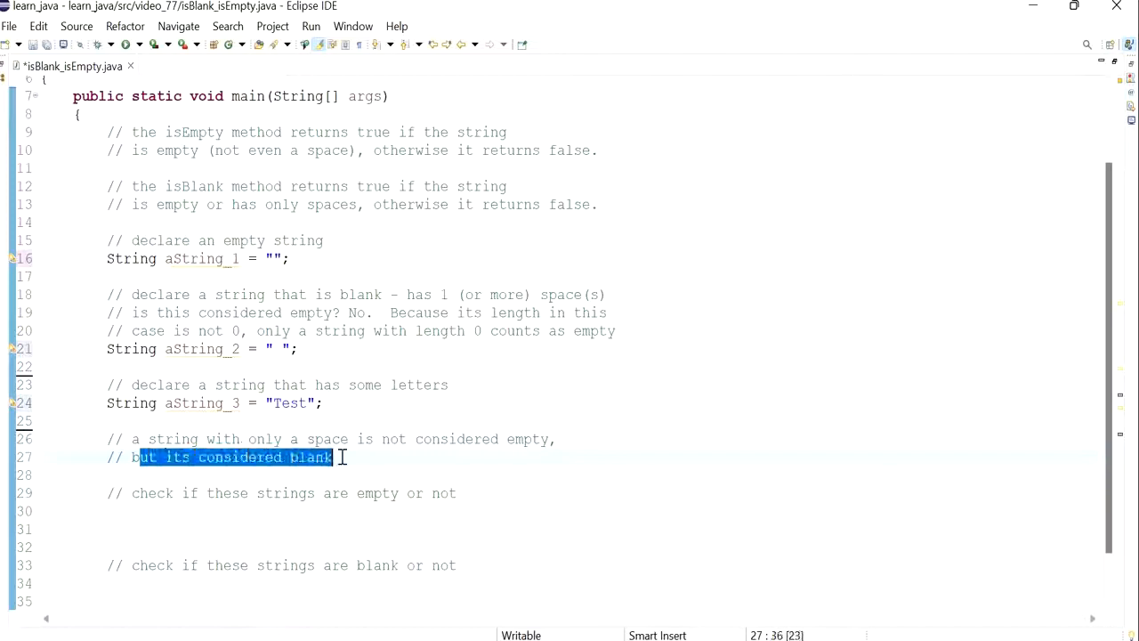
{"action": "scroll", "scroll_direction": "down", "scroll_amount": 3}
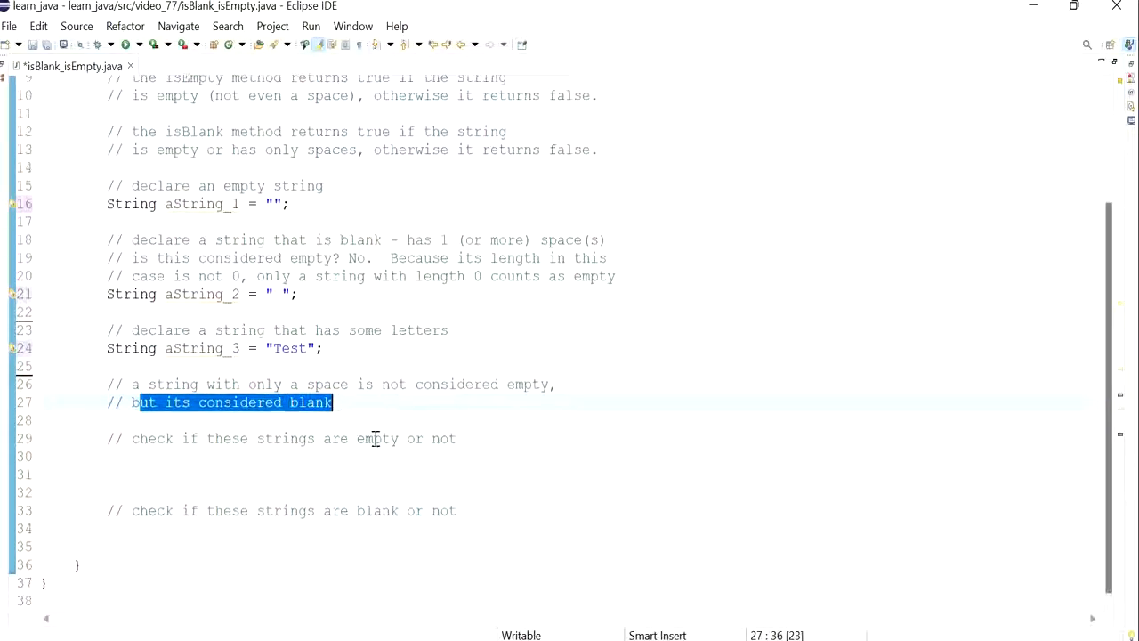
Begin a println with the label "Is aString_1 empty? " under the empty-check comment.
{"action": "left_click", "coordinate": [454, 438]}
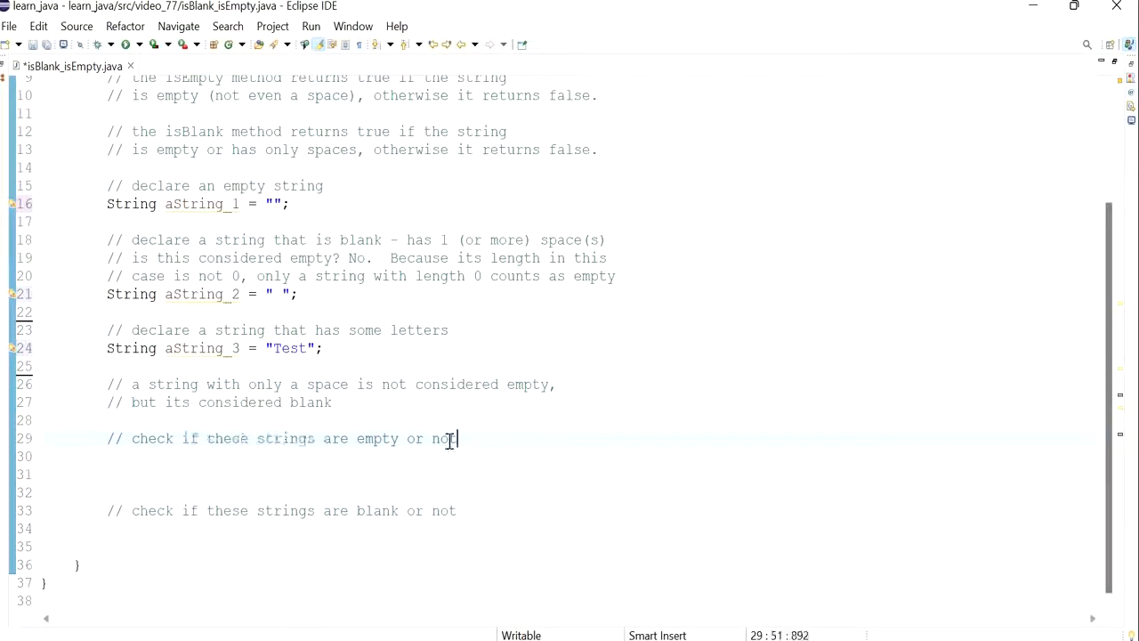
{"action": "key", "text": "Return"}
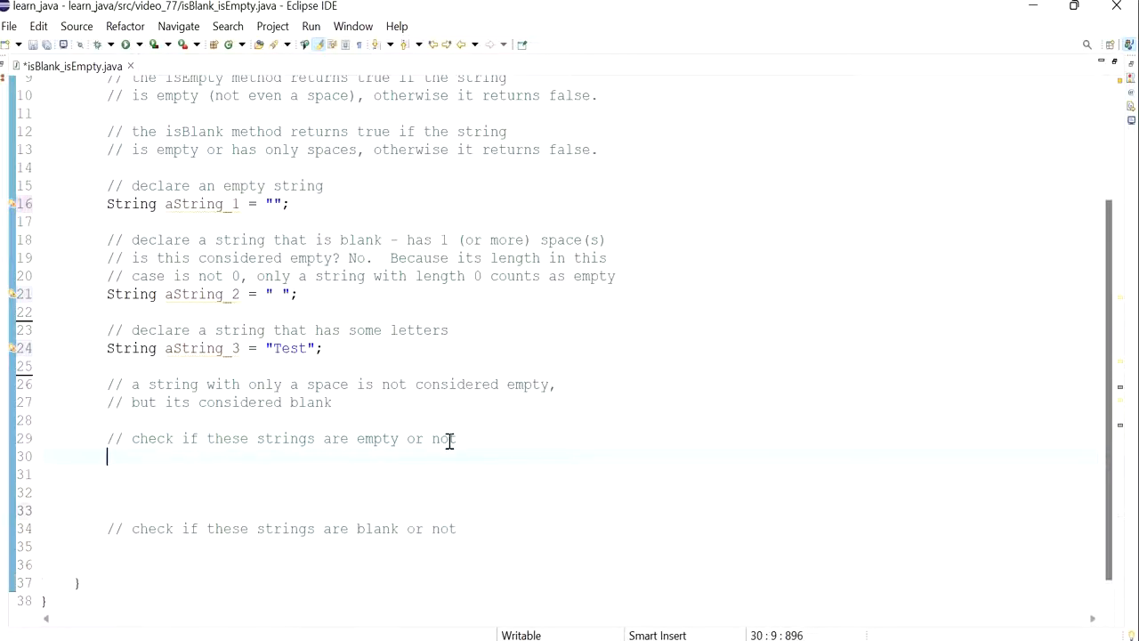
{"action": "type", "text": "System"}
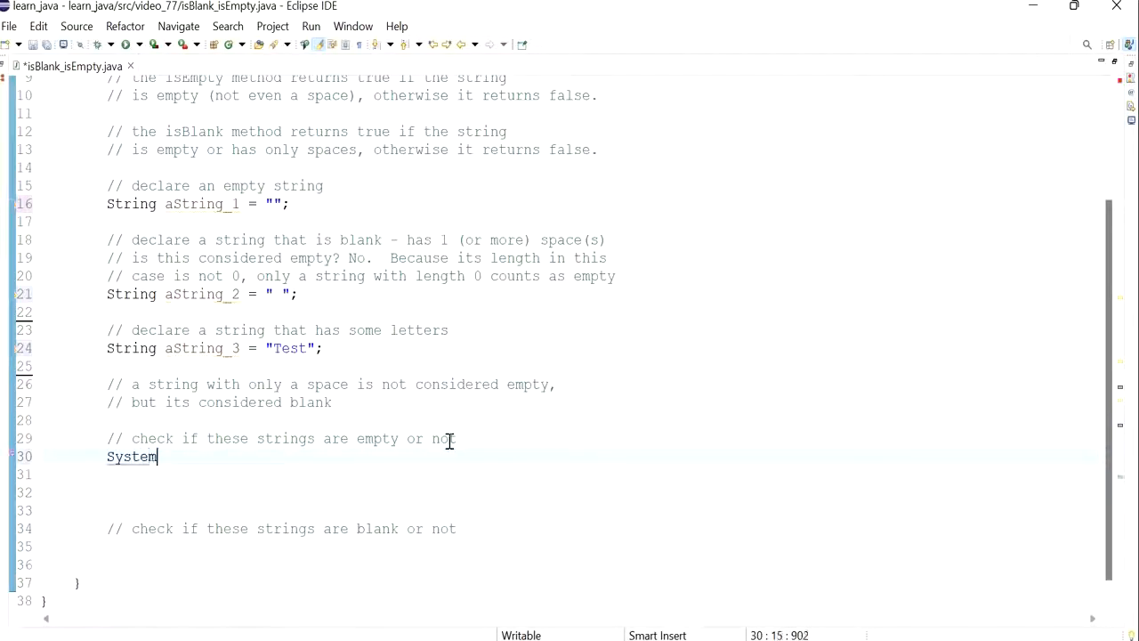
{"action": "type", "text": ".out.println(\""}
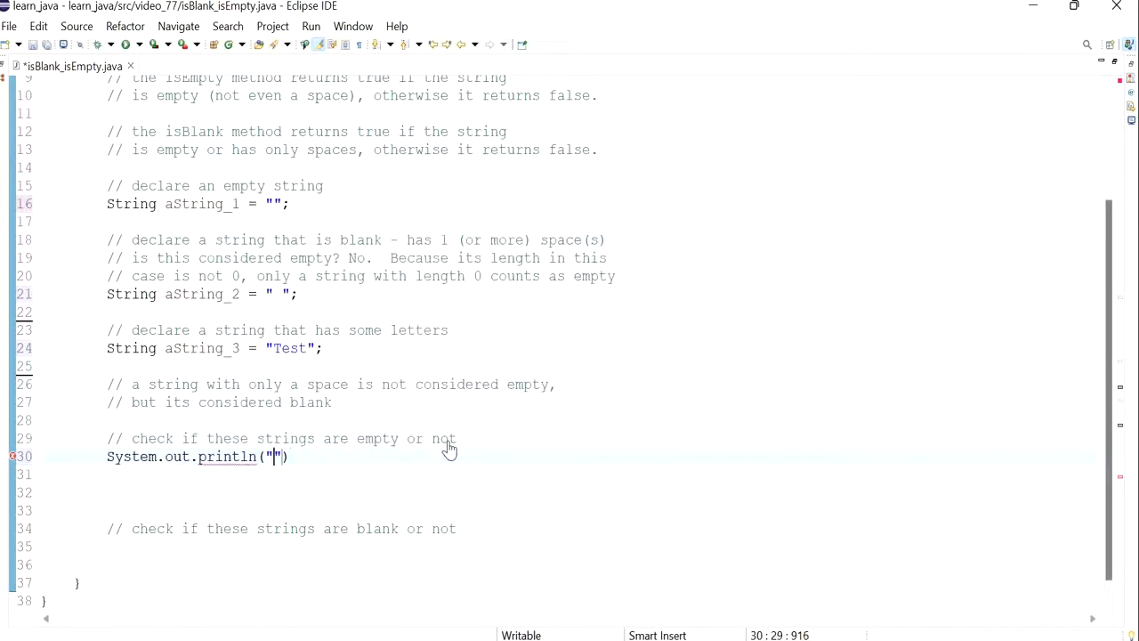
{"action": "type", "text": "Is"}
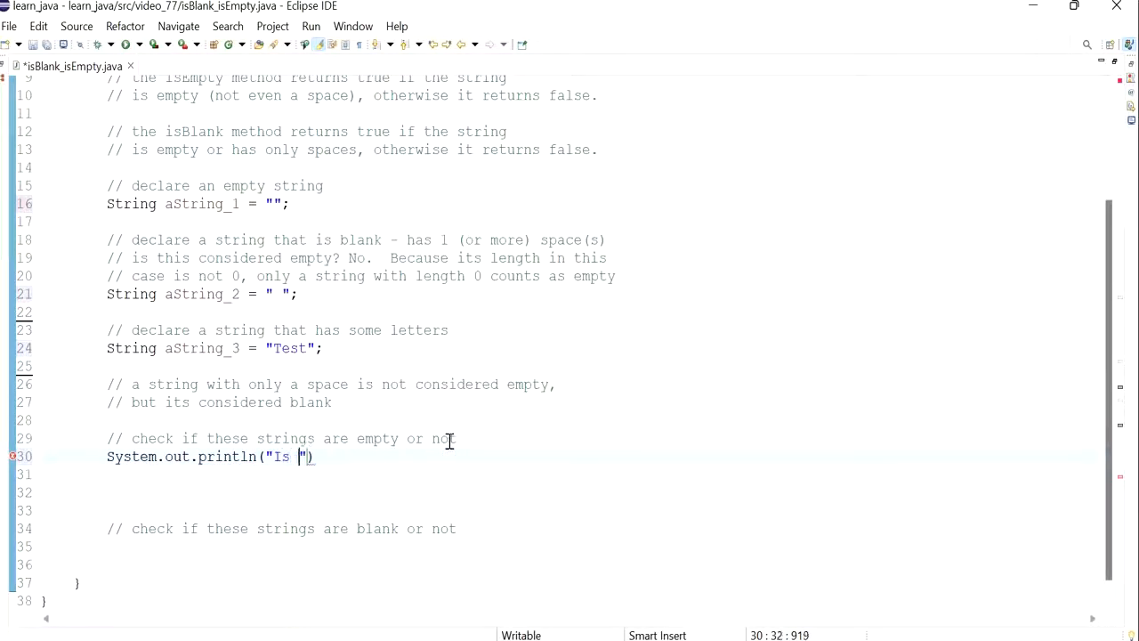
{"action": "type", "text": "aString"}
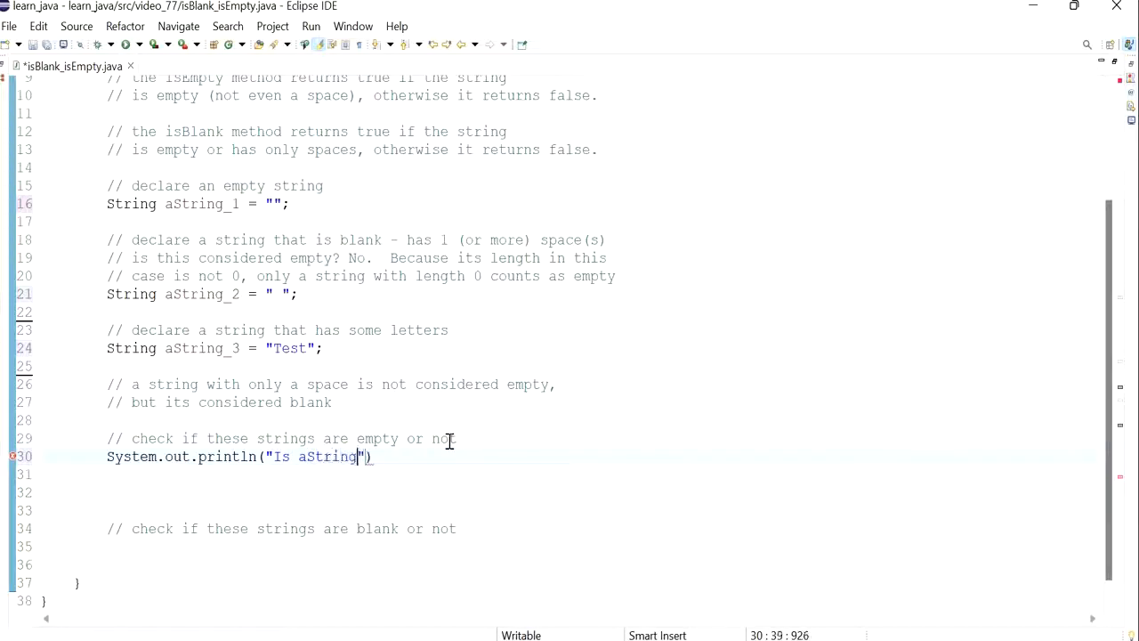
{"action": "type", "text": "_1 empt"}
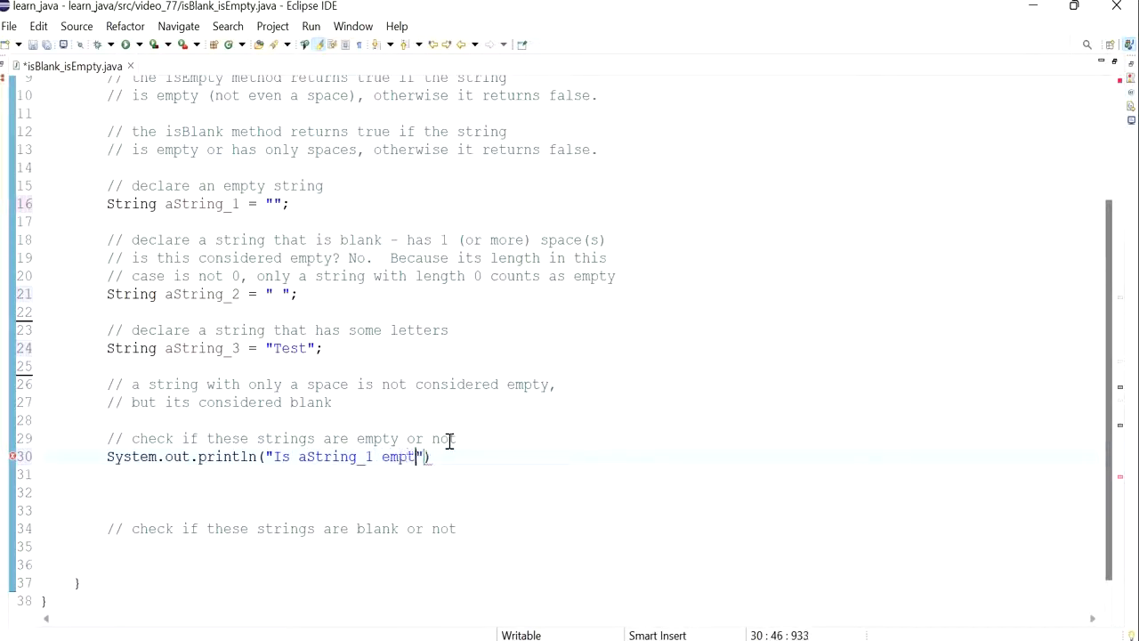
{"action": "type", "text": "y?"}
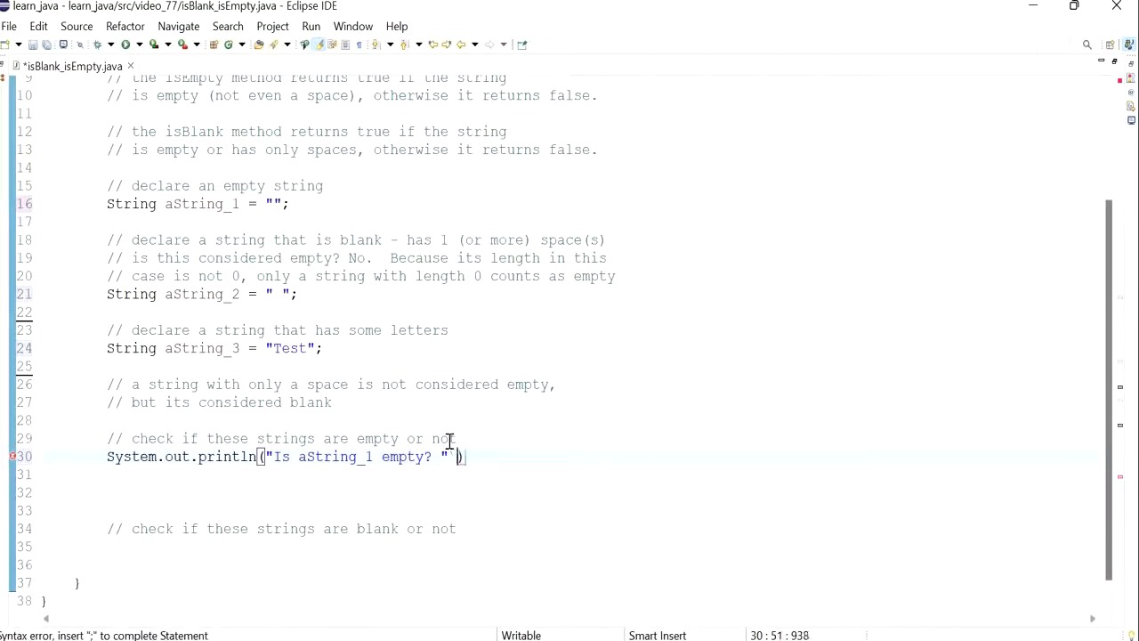
Finish the statement so it appends aString_1.isEmpty() and ends the line.
{"action": "type", "text": "+ aS"}
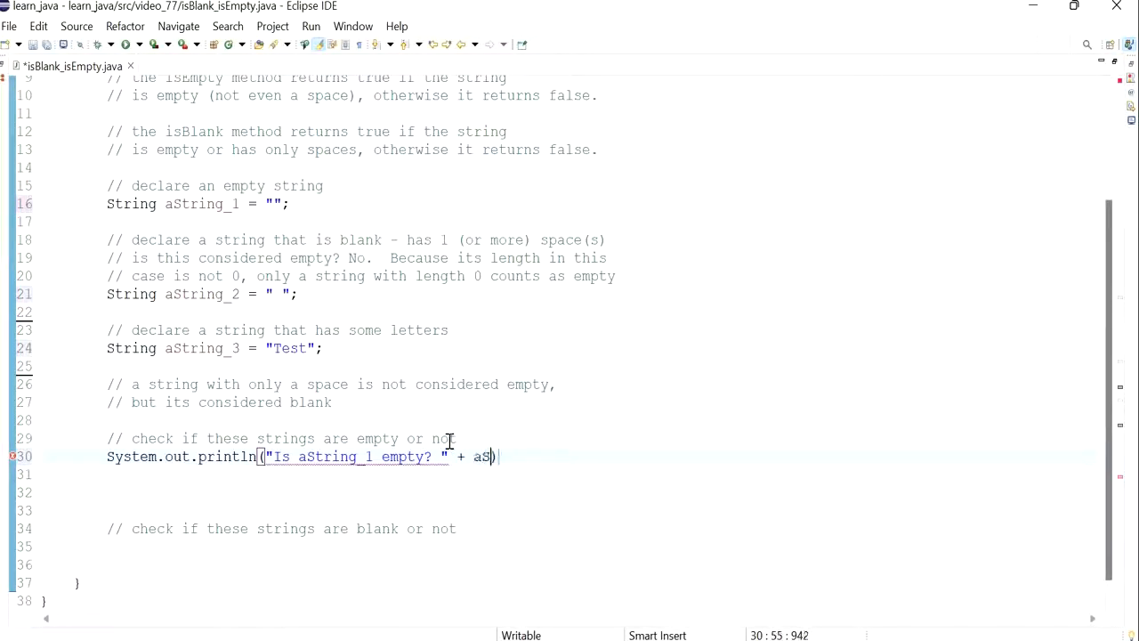
{"action": "type", "text": "tring"}
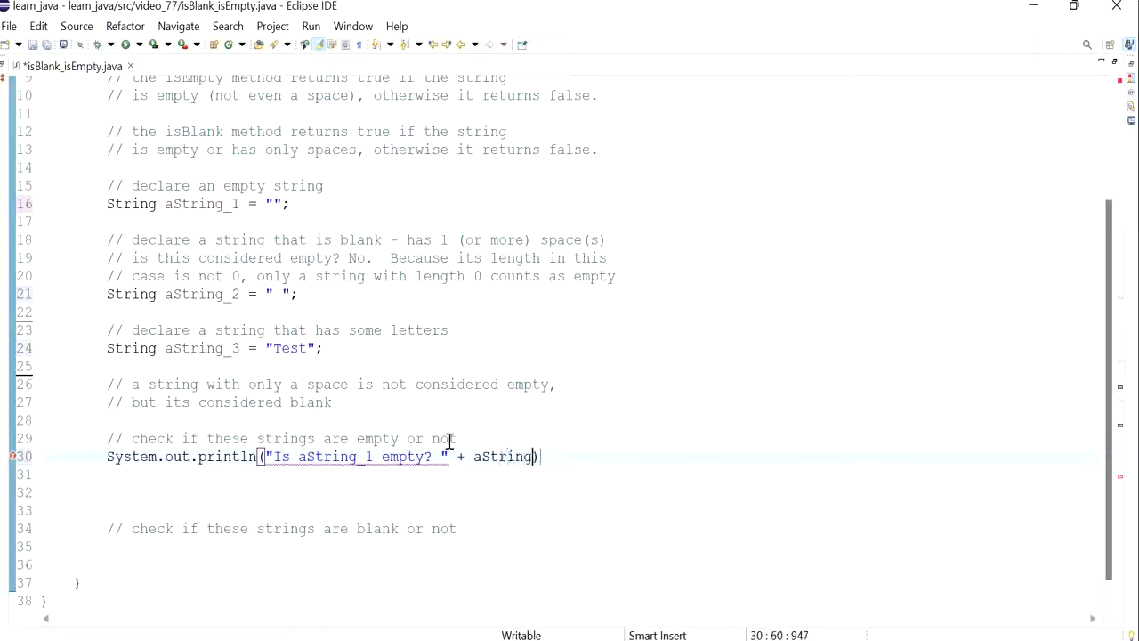
{"action": "type", "text": ".is"}
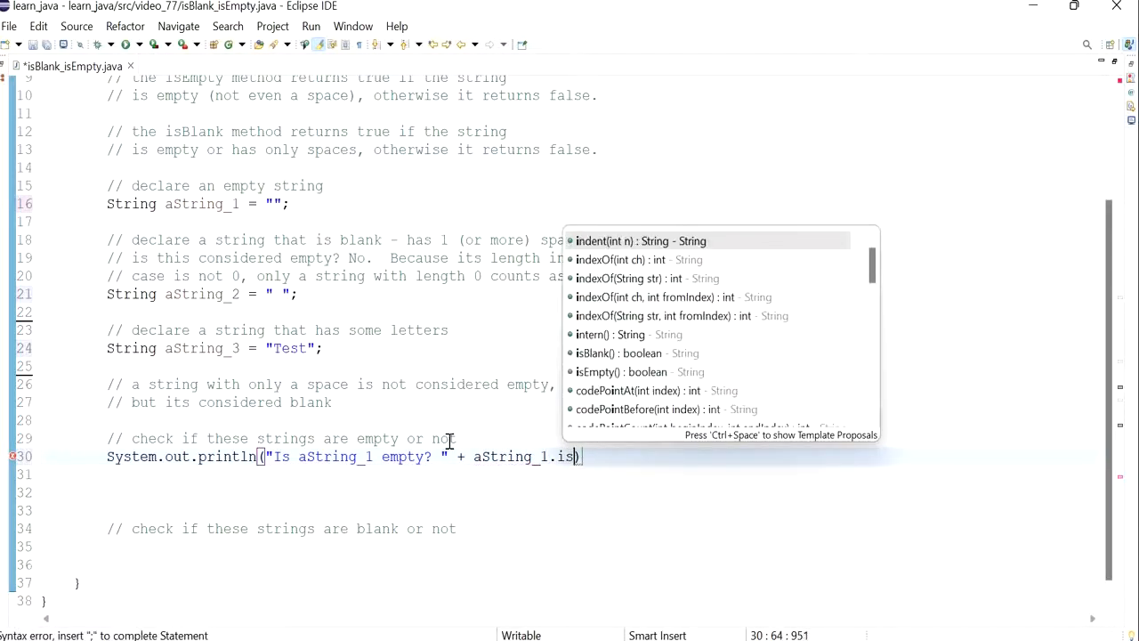
{"action": "left_click", "coordinate": [639, 372]}
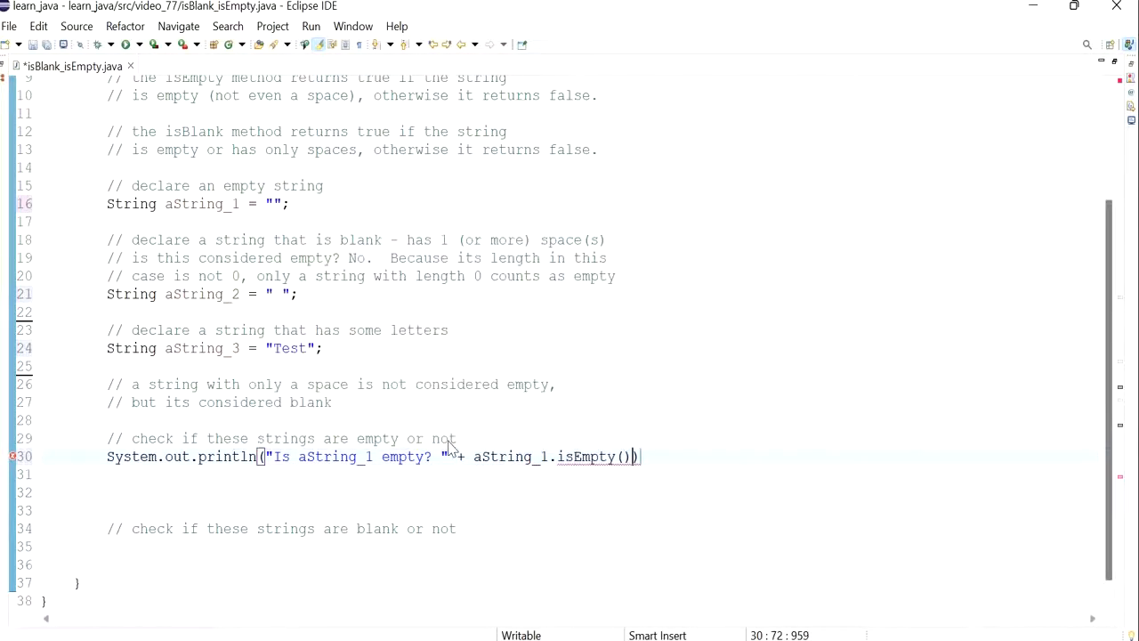
{"action": "type", "text": ")"}
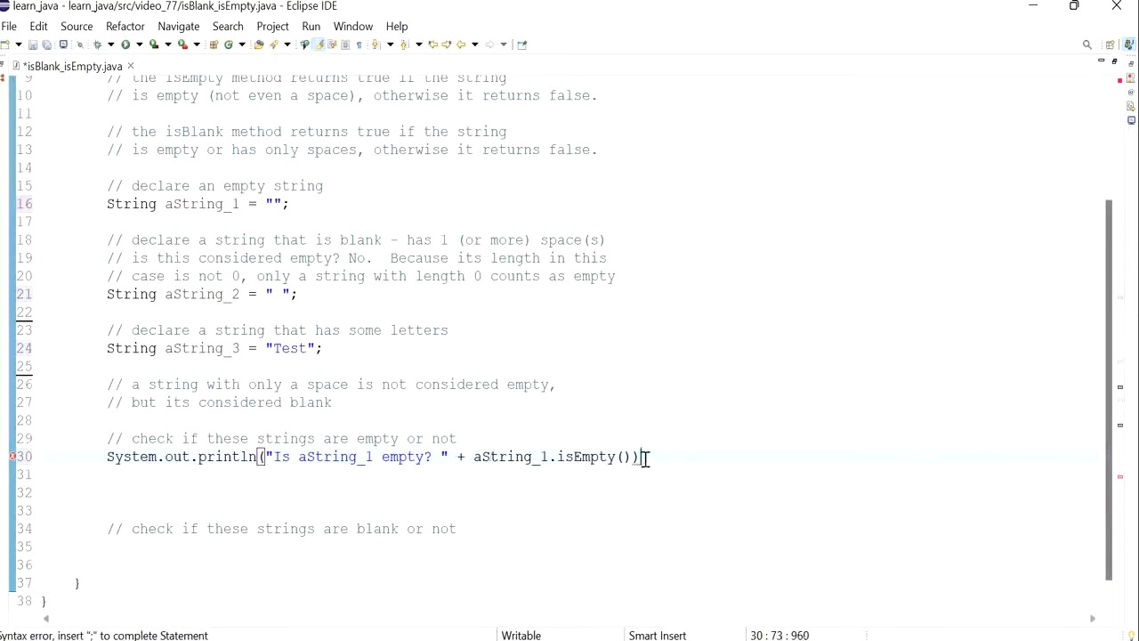
{"action": "key", "text": "Return"}
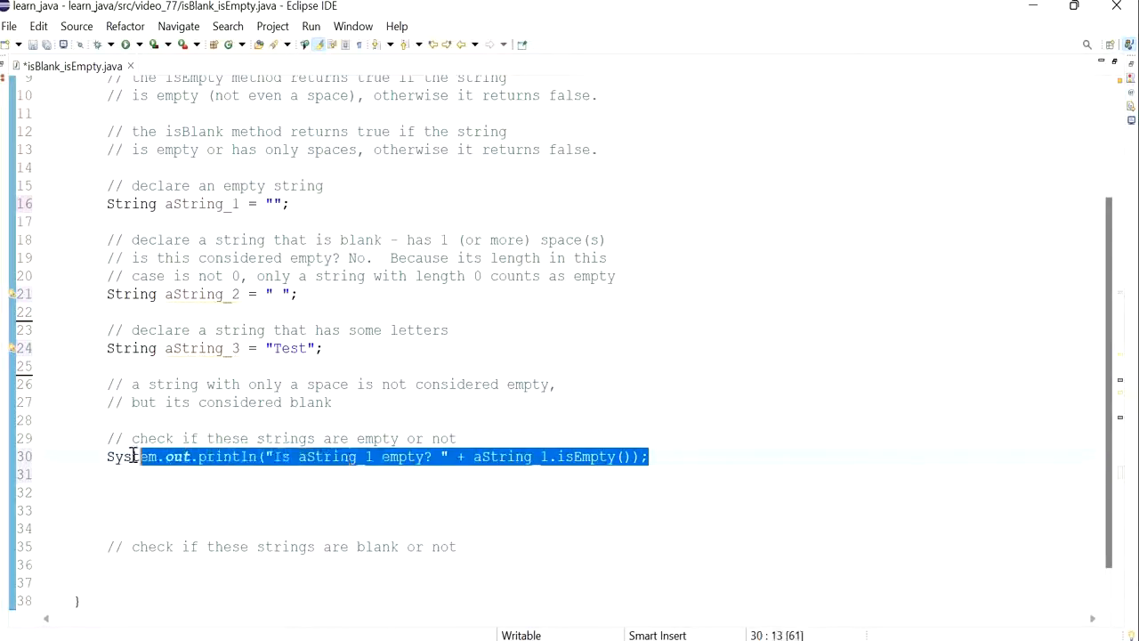
Paste two copies of the print line and change them to check aString_2 and aString_3.
{"action": "left_click", "coordinate": [107, 473]}
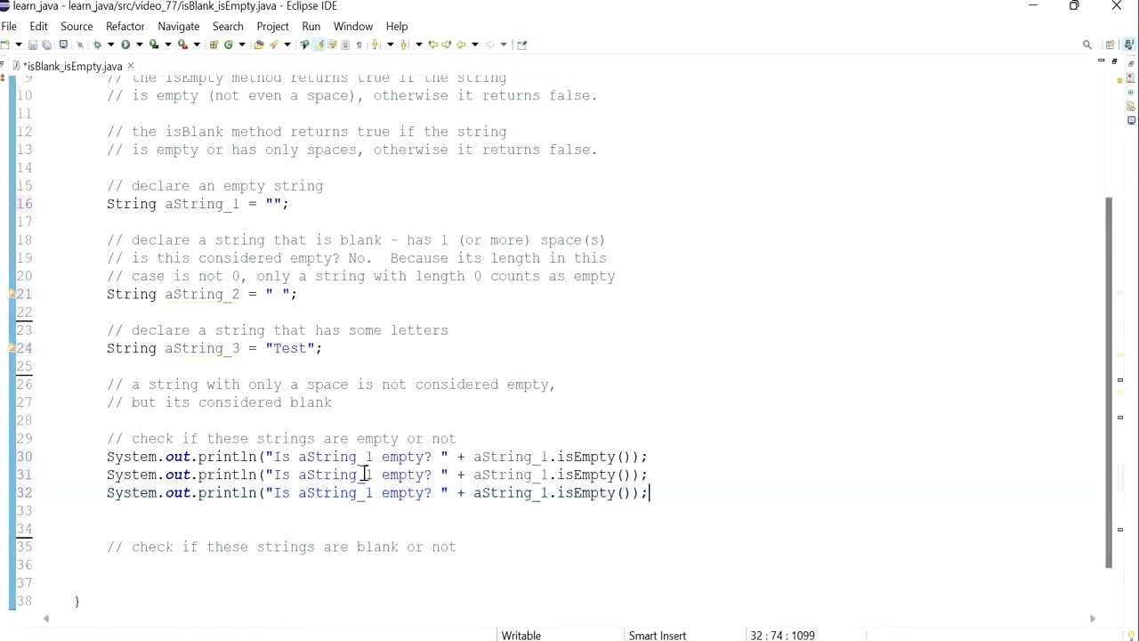
{"action": "left_click", "coordinate": [367, 493]}
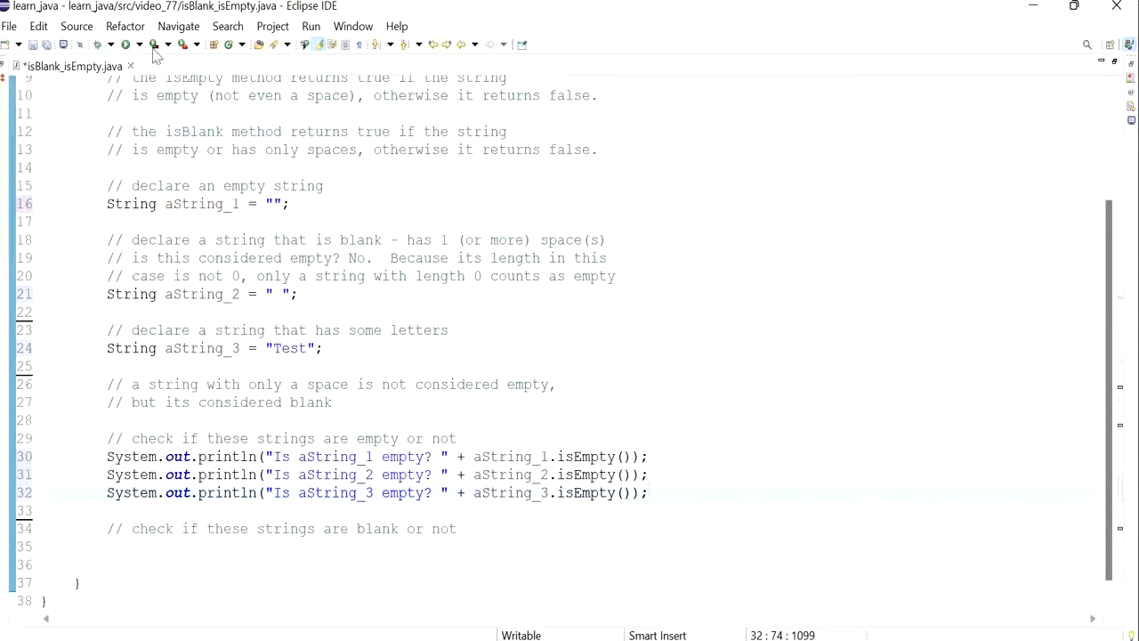
{"action": "left_click", "coordinate": [310, 44]}
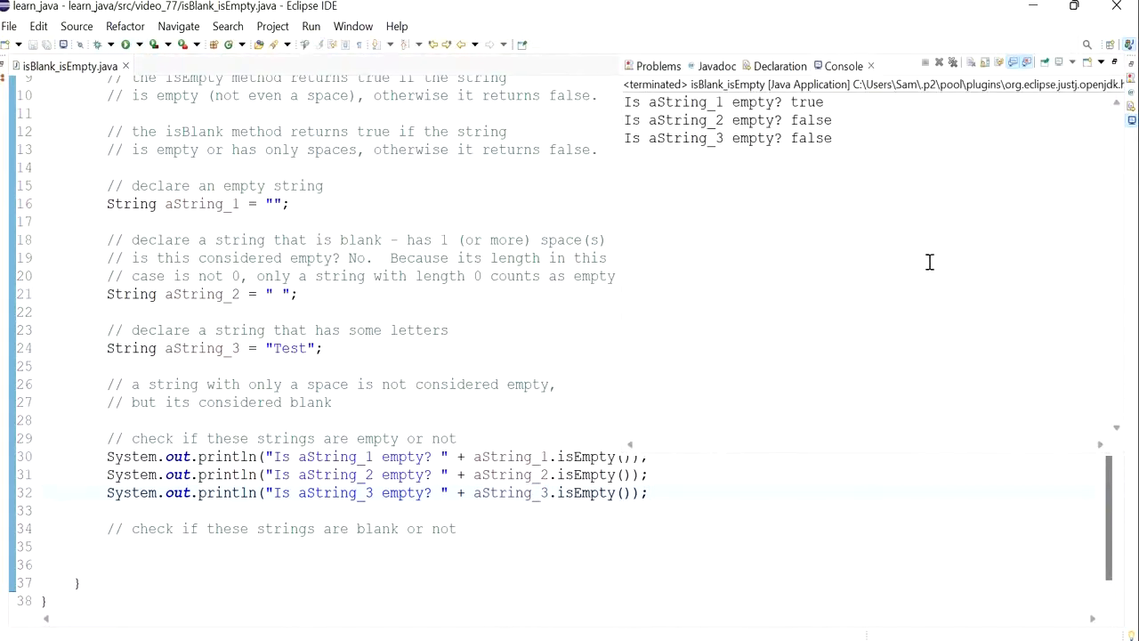
{"action": "double_click", "coordinate": [806, 102]}
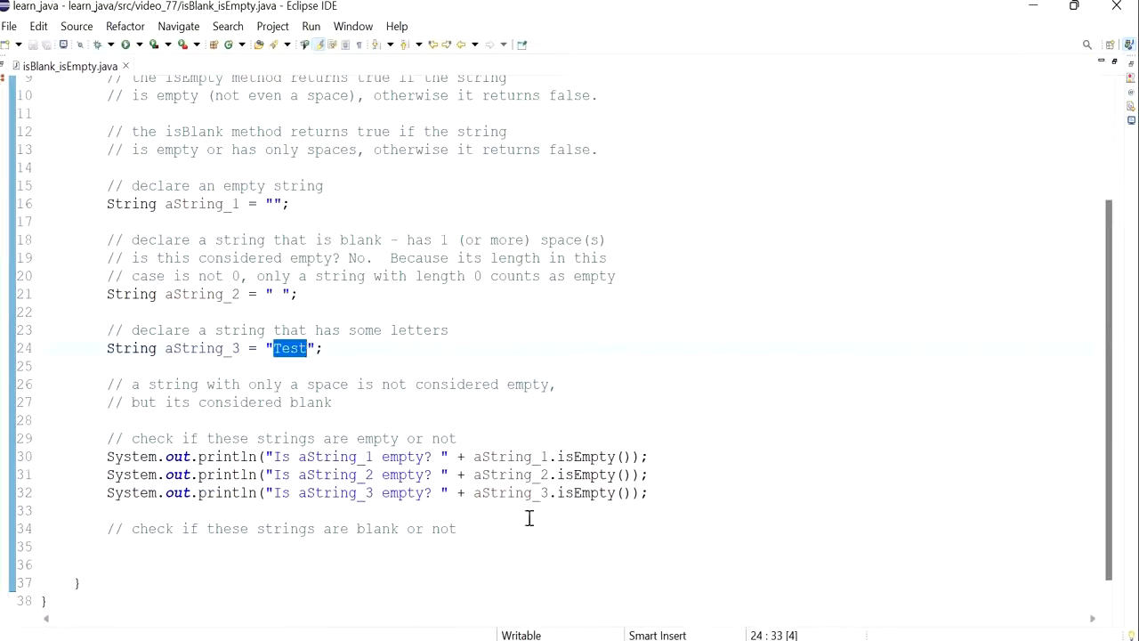
{"action": "left_click_drag", "start_coordinate": [107, 456], "coordinate": [649, 493]}
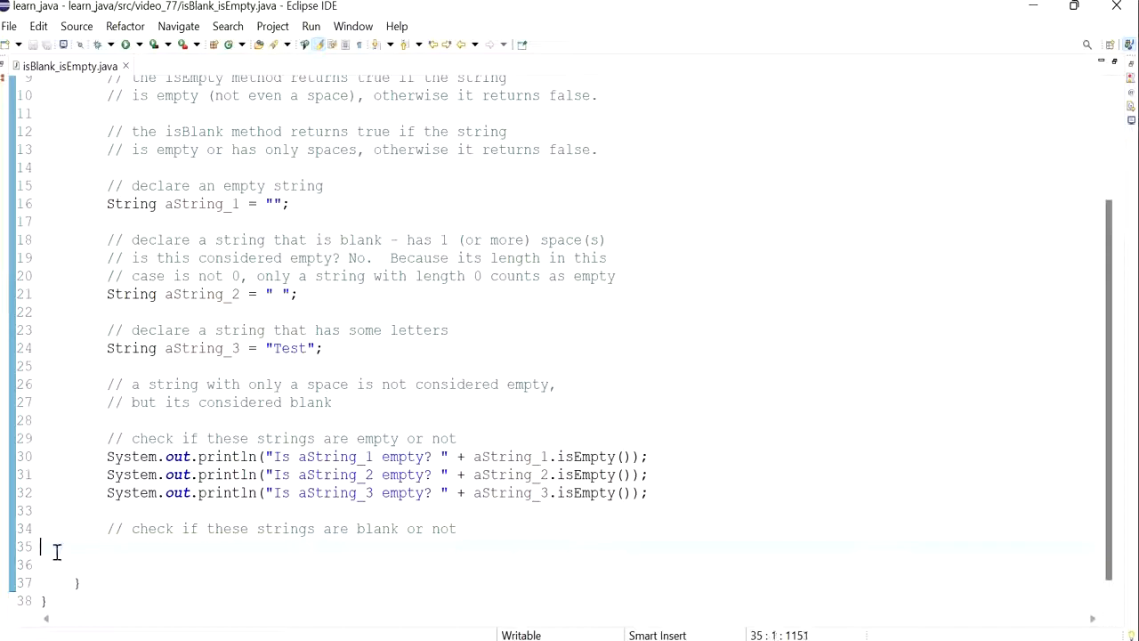
Paste the println lines and change 'empty' to 'blank' and isEmpty to isBlank in them.
{"action": "type", "text": "System.out.println(\"Is aString_1 empty? \" + aString_1.isEmpty());"}
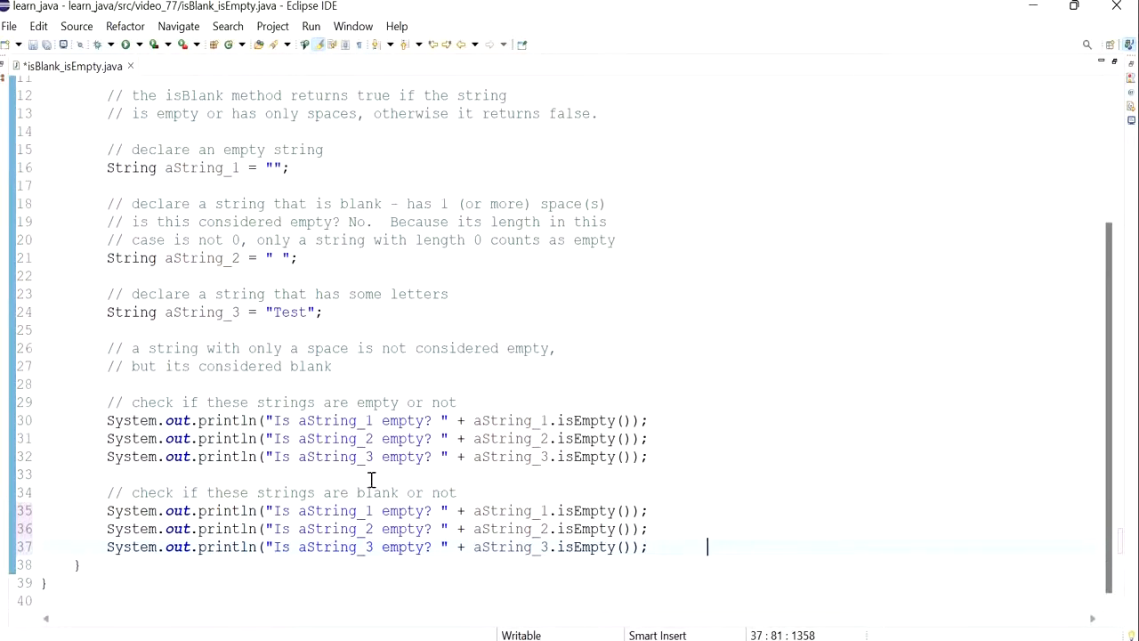
{"action": "double_click", "coordinate": [403, 509]}
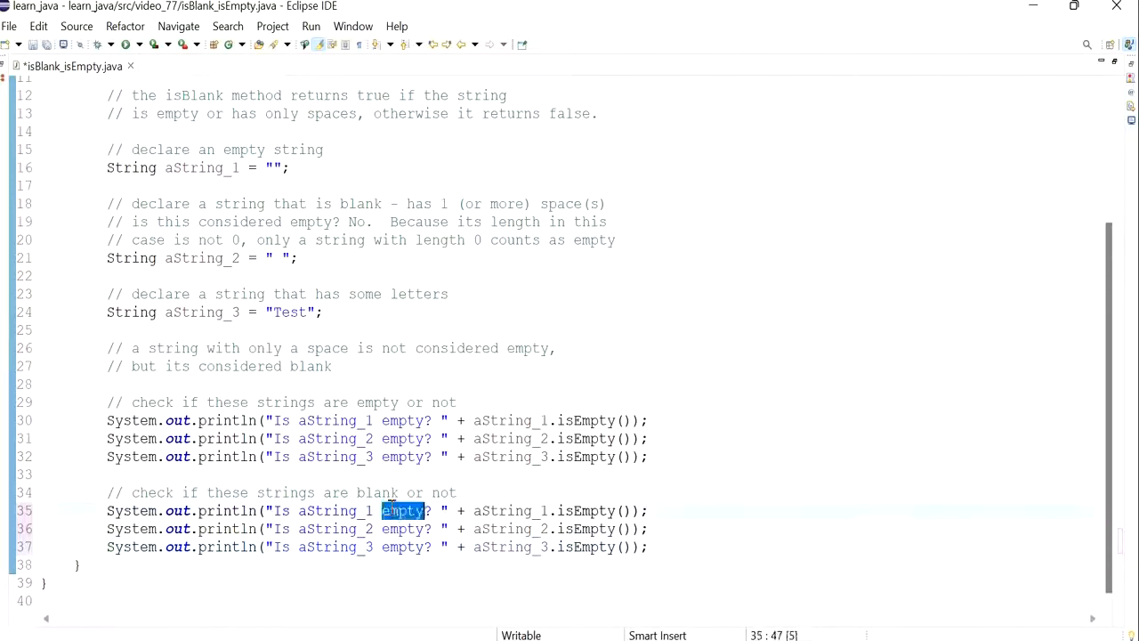
{"action": "type", "text": "blank"}
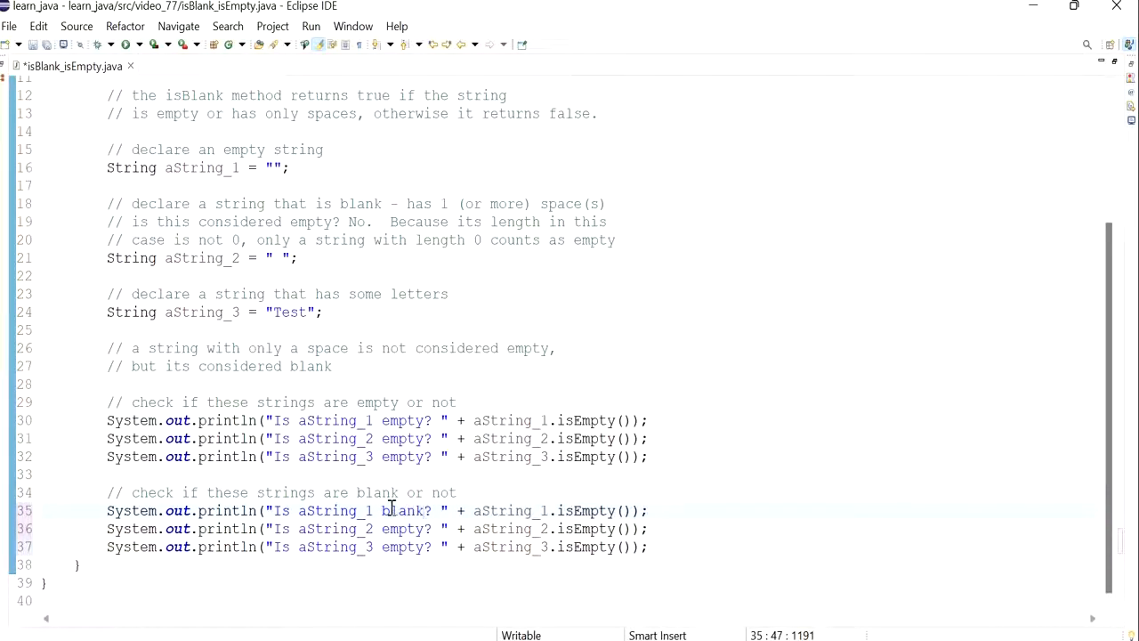
{"action": "double_click", "coordinate": [402, 529]}
{"action": "type", "text": "blank"}
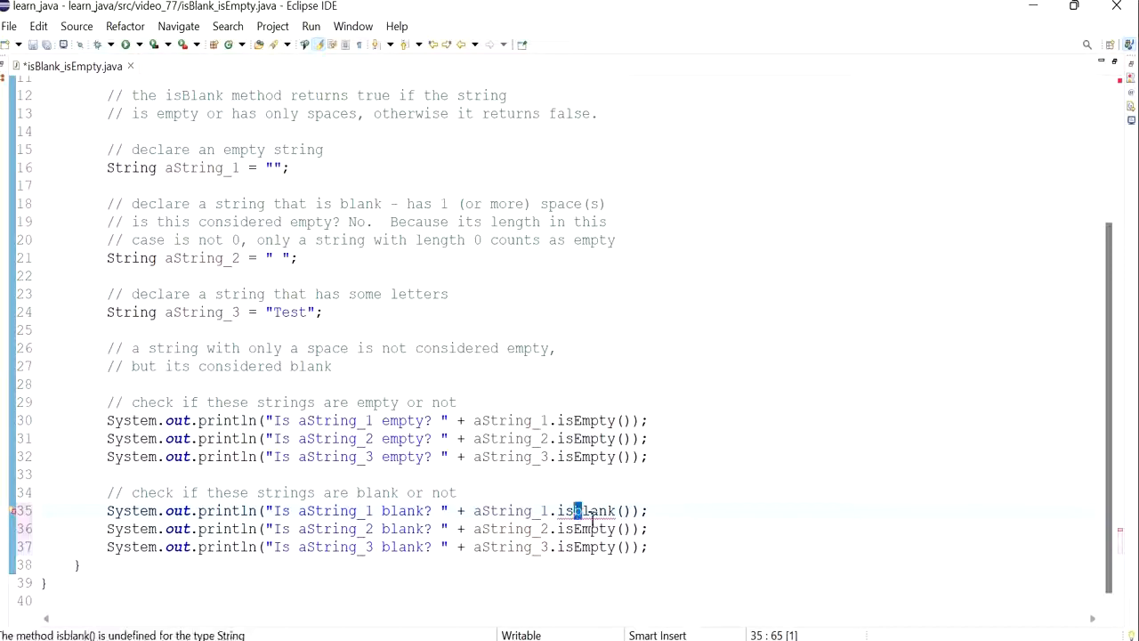
{"action": "double_click", "coordinate": [585, 529]}
{"action": "type", "text": "Blank"}
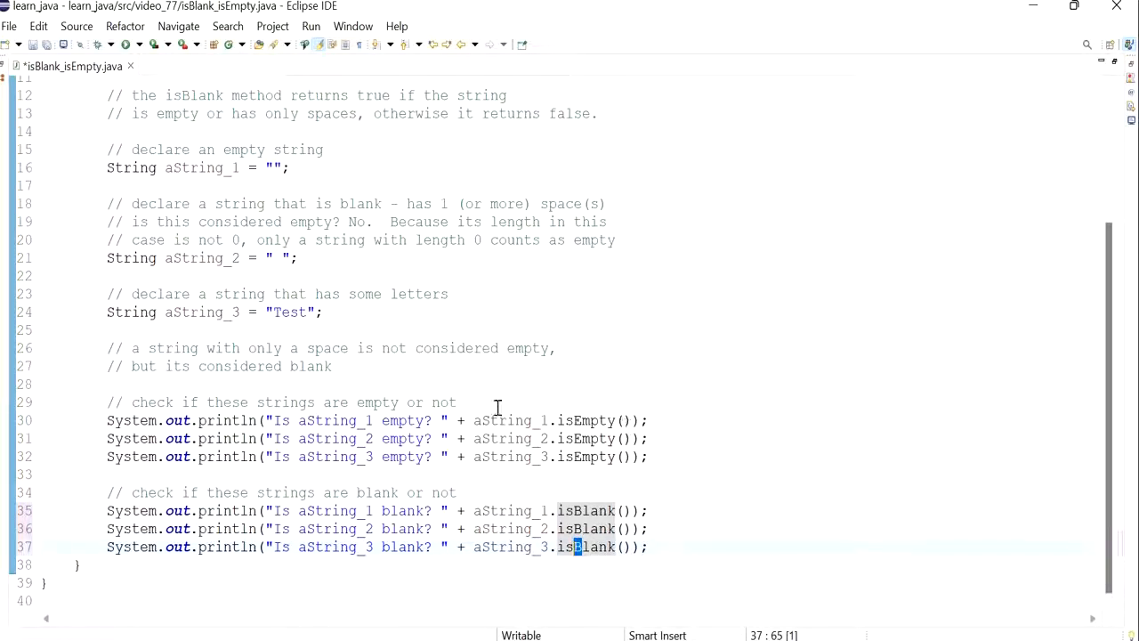
{"action": "mouse_move", "coordinate": [278, 509]}
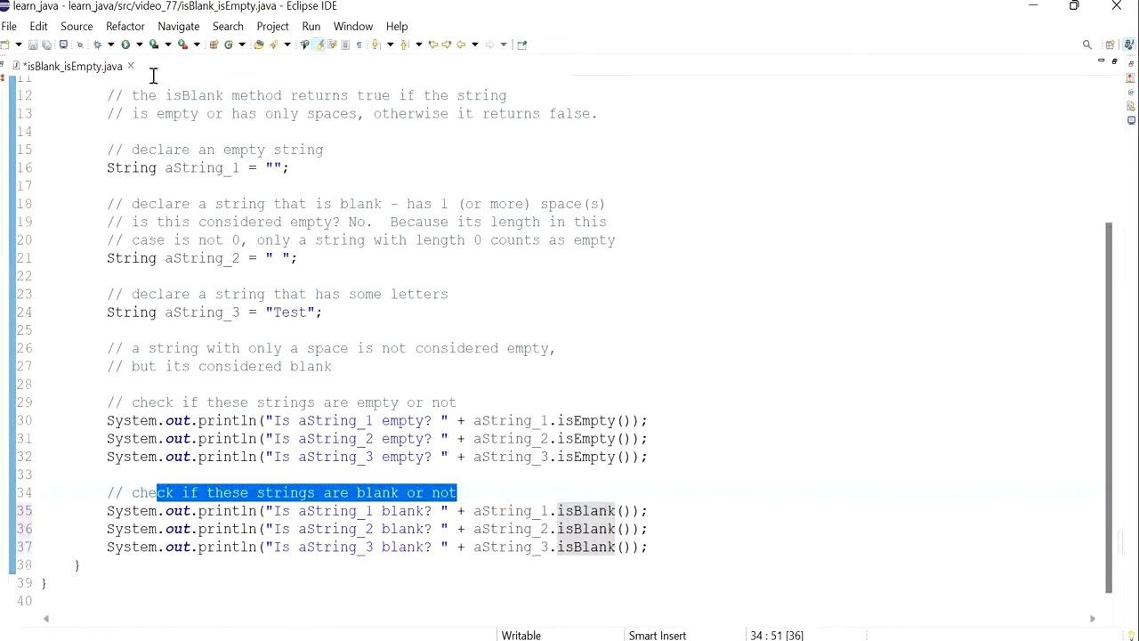
Run the class so the console prints the three isEmpty and three isBlank results.
{"action": "left_click", "coordinate": [310, 27]}
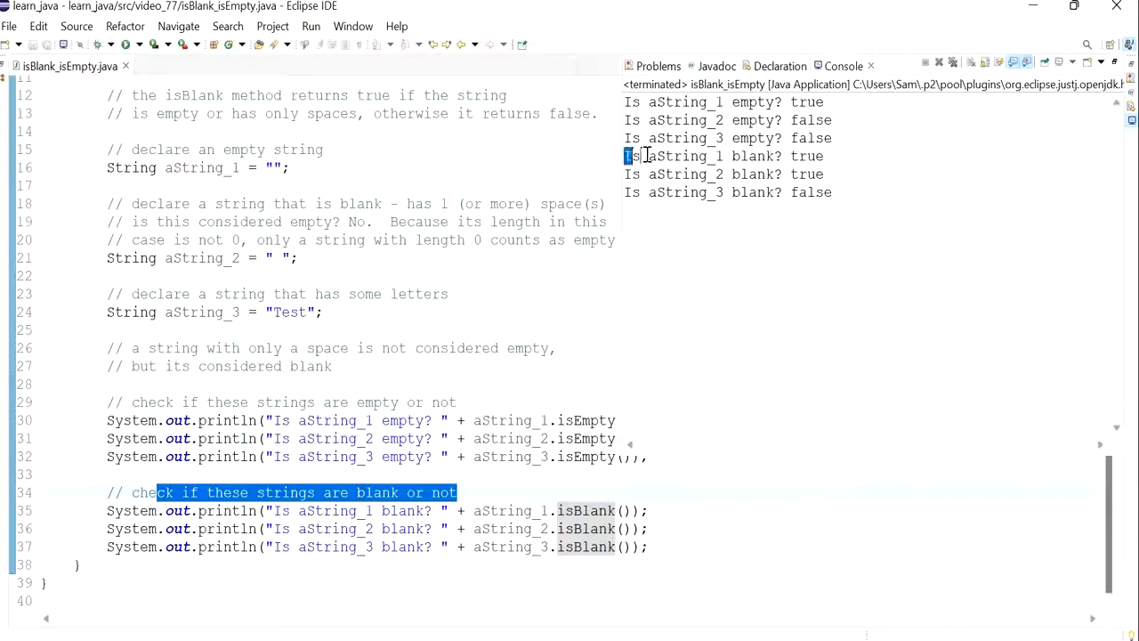
{"action": "scroll", "scroll_direction": "up", "scroll_amount": 3}
{"action": "type", "text": "System.out.println(\"----------------------------\" + aString_3.isEmpty());"}
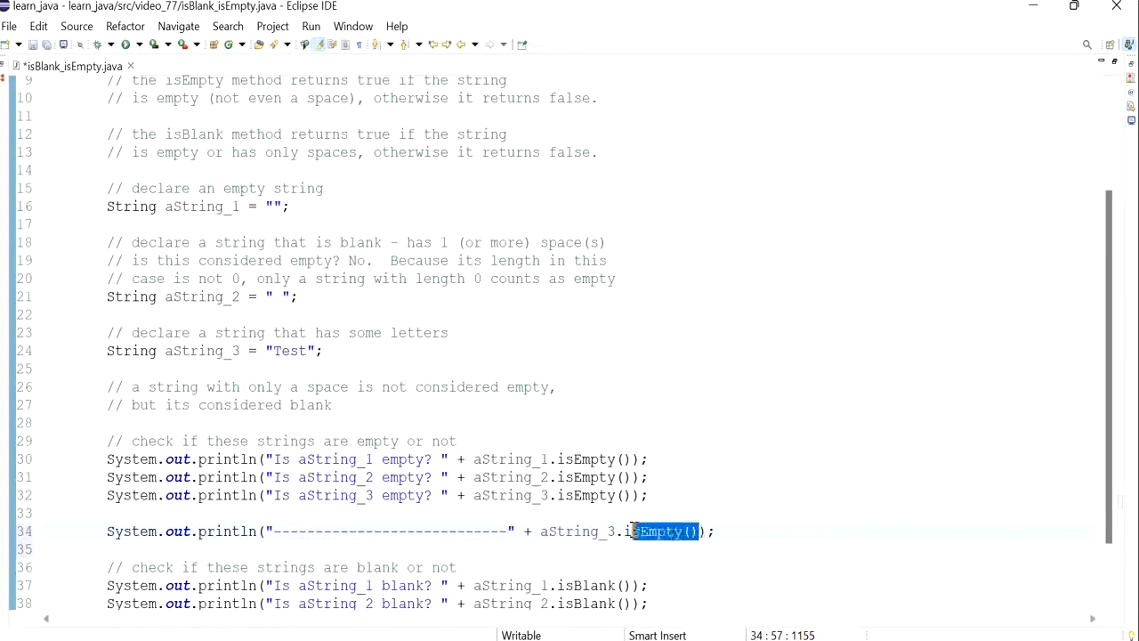
Delete the leftover isEmpty call so the line prints only dashes, then rerun.
{"action": "key", "text": "Delete"}
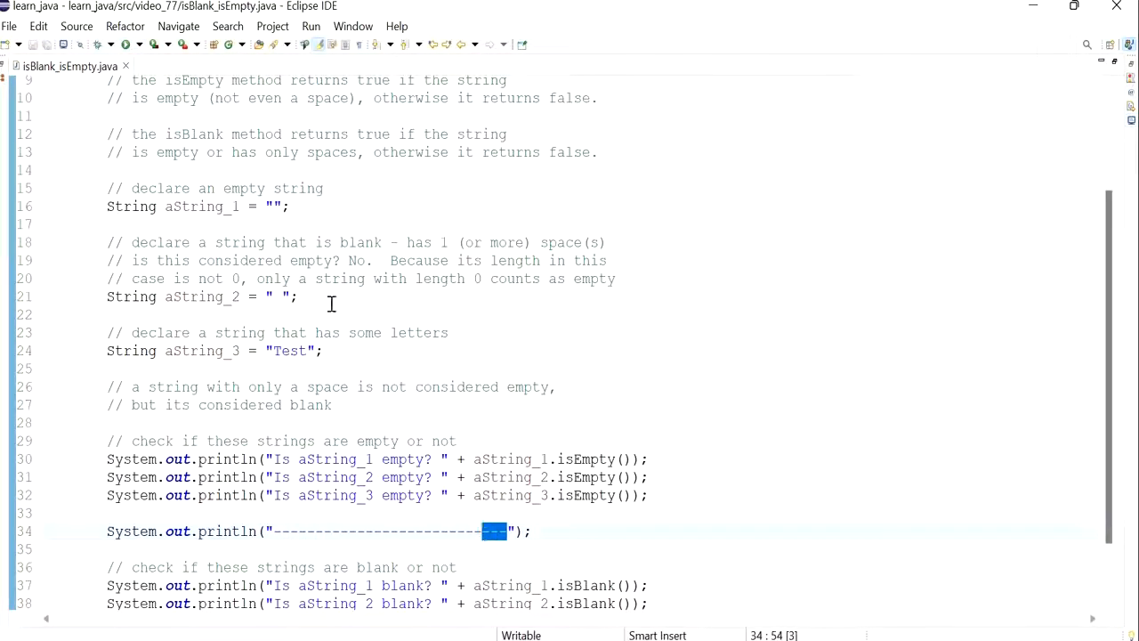
{"action": "left_click", "coordinate": [309, 26]}
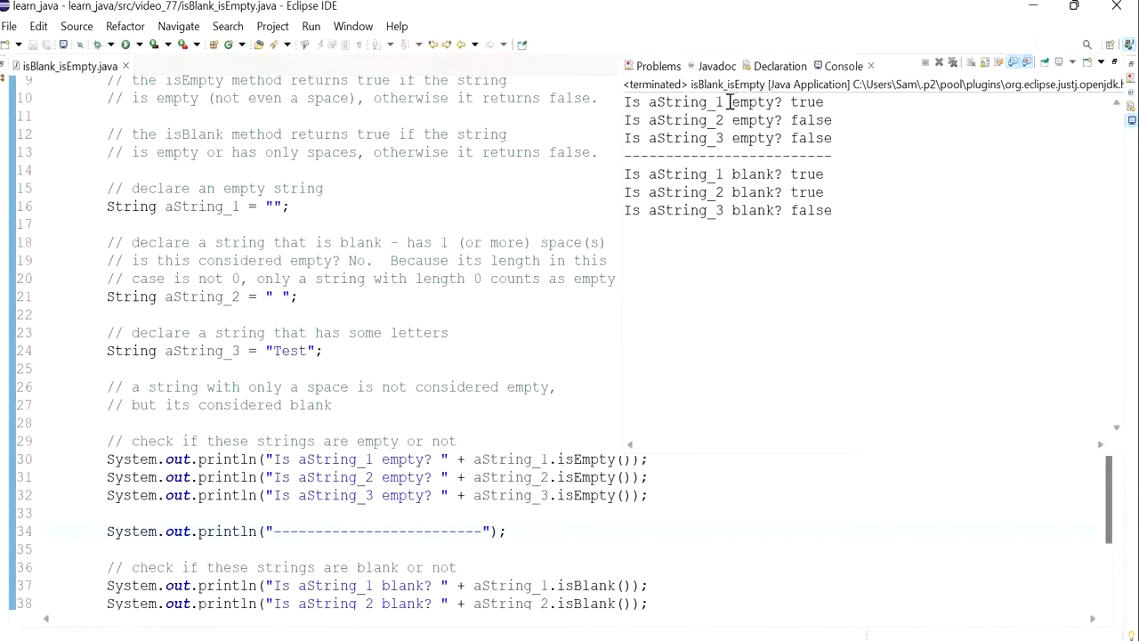
Point out in the Console that aString_1 is empty and aString_2 counts as blank.
{"action": "double_click", "coordinate": [776, 101]}
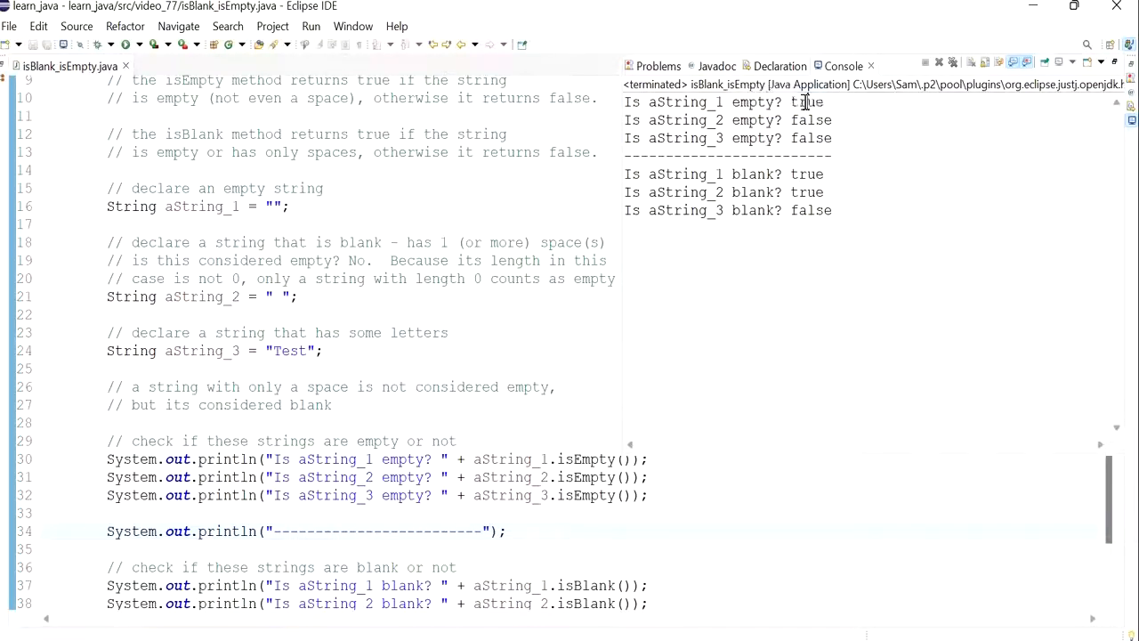
{"action": "double_click", "coordinate": [806, 101]}
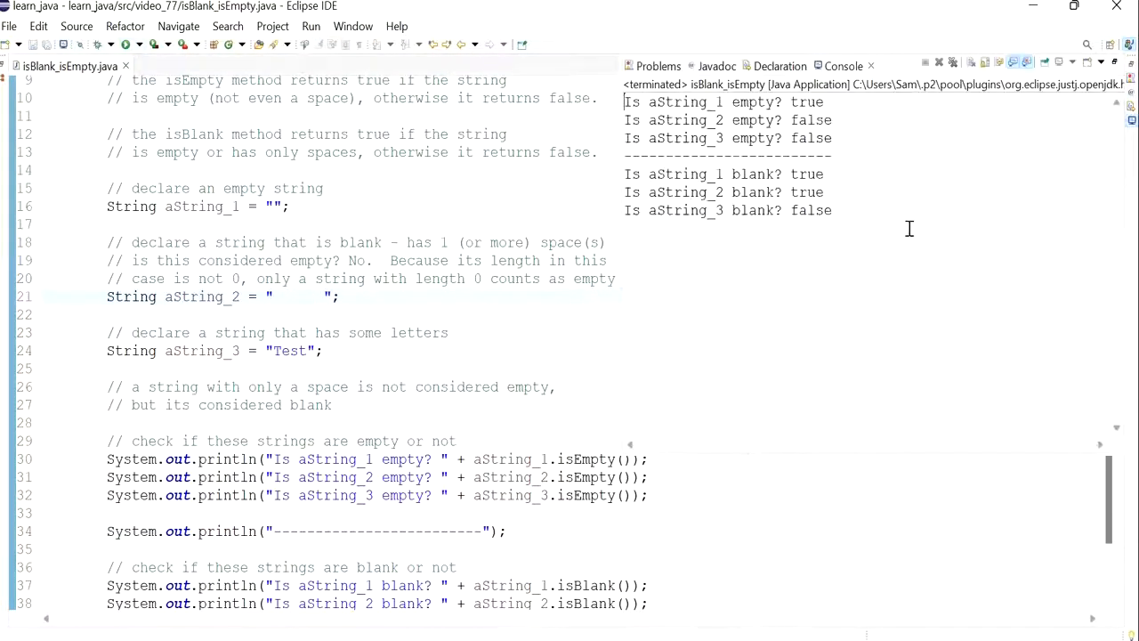
{"action": "double_click", "coordinate": [806, 192]}
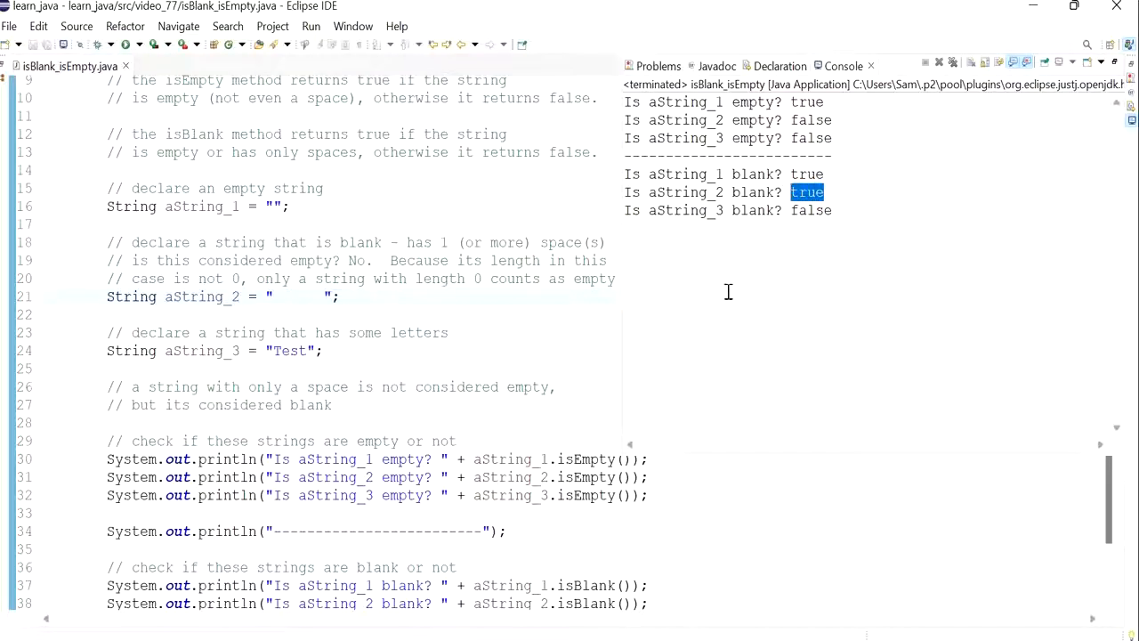
{"action": "mouse_move", "coordinate": [741, 406]}
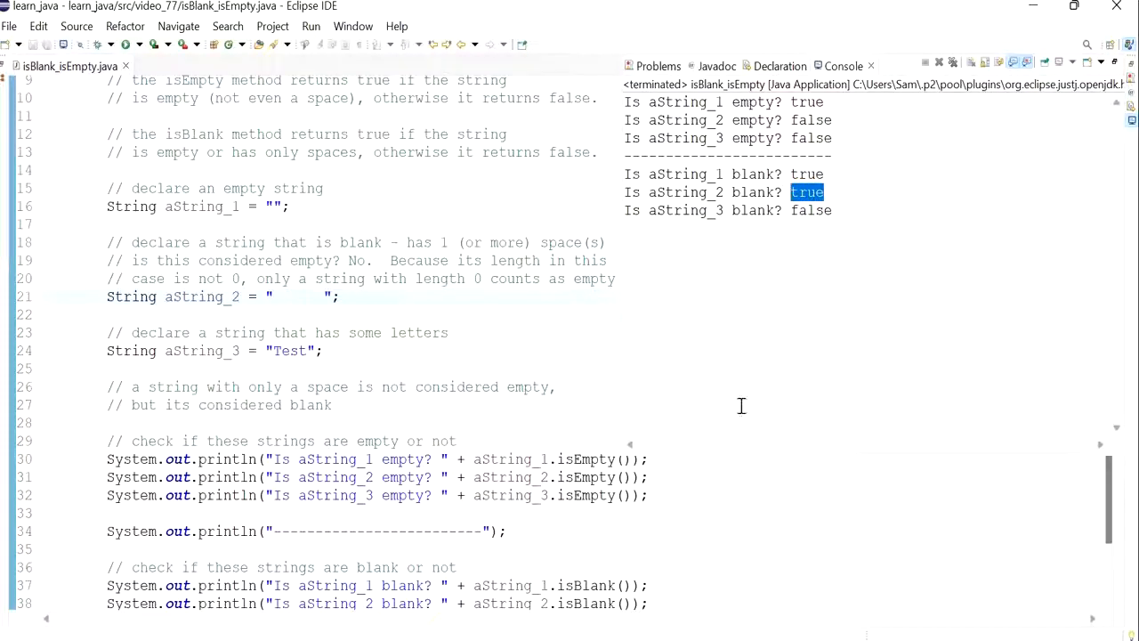
{"action": "mouse_move", "coordinate": [623, 472]}
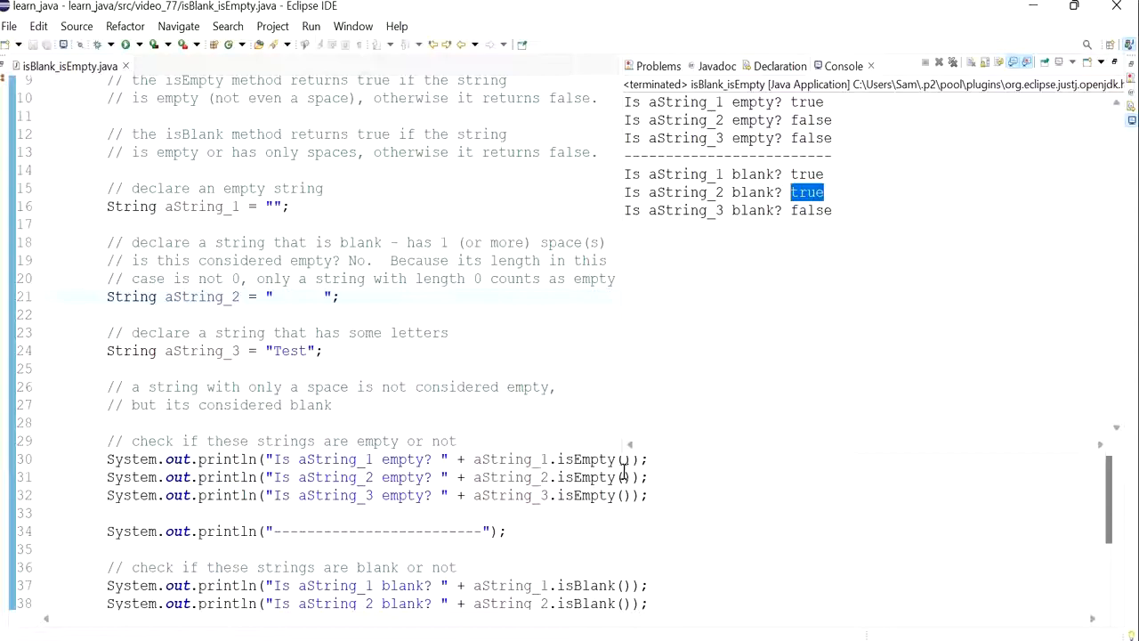